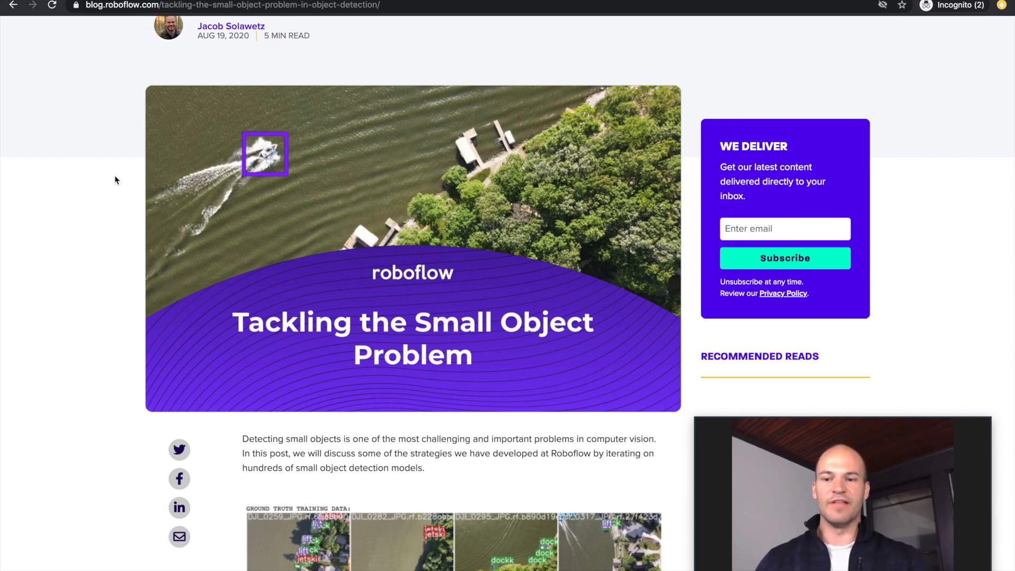
Scroll the small-object detection blog post past its list of recommended techniques.
scroll(down, 3)
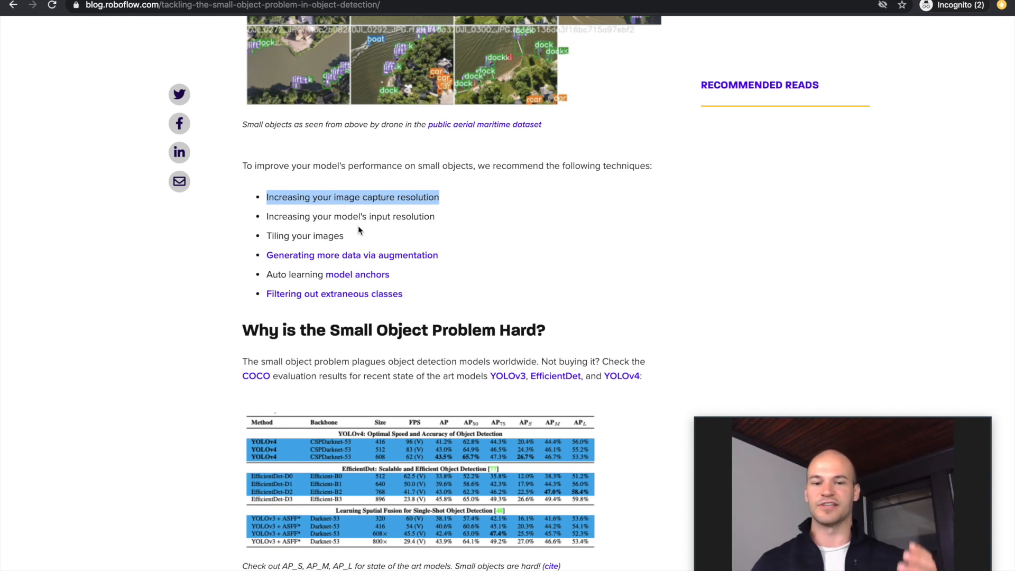
scroll(down, 3)
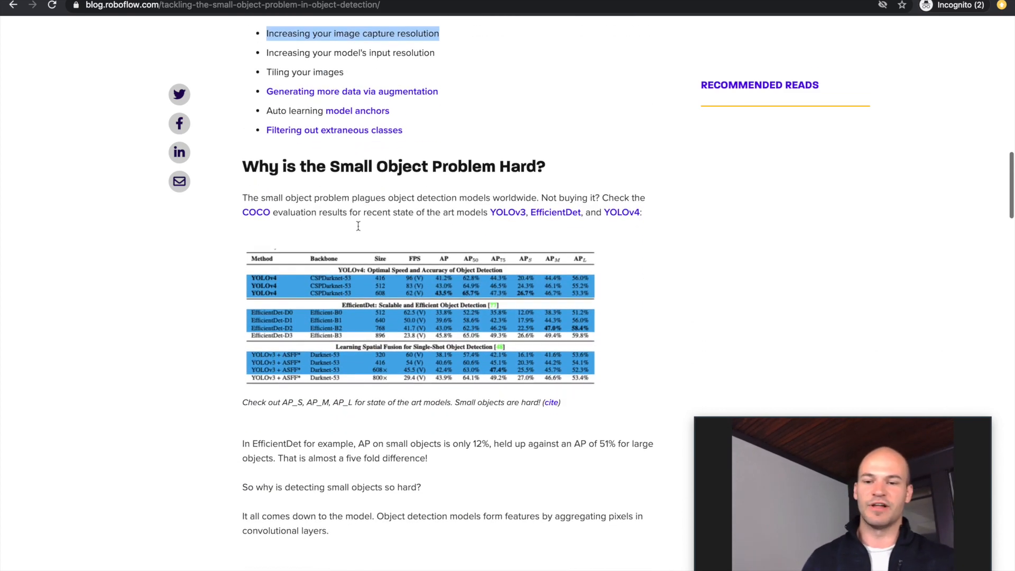
scroll(down, 3)
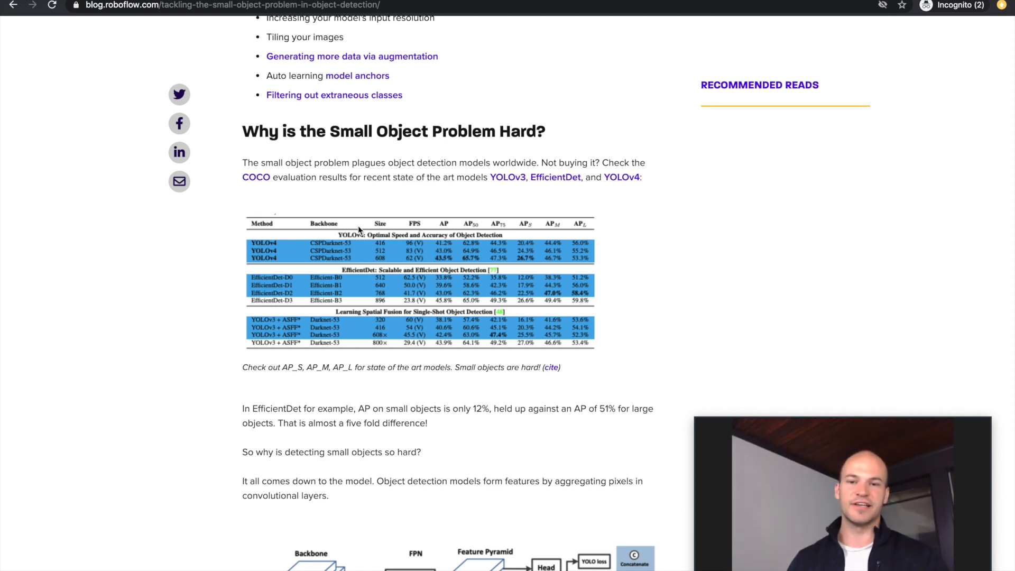
scroll(down, 3)
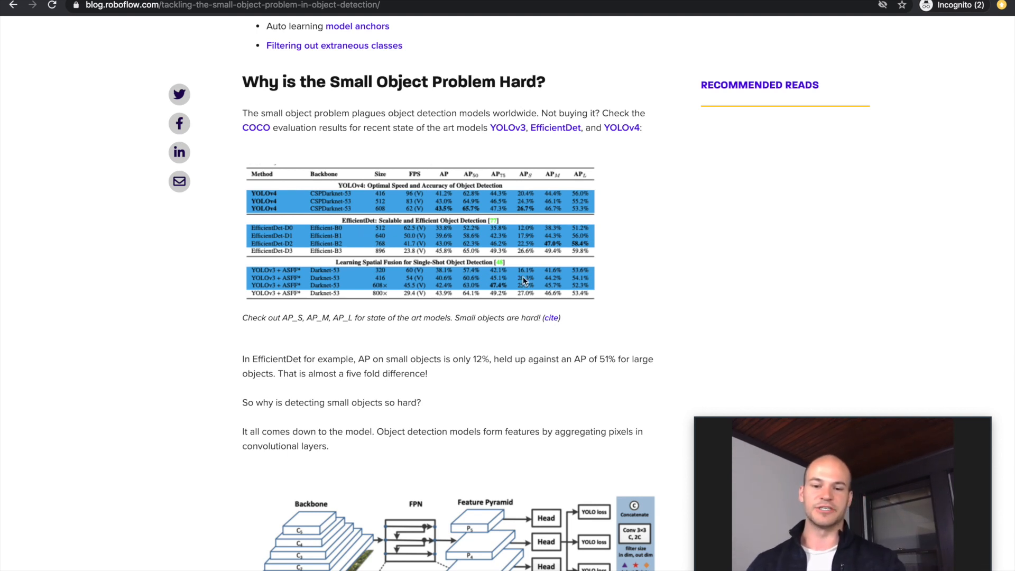
scroll(down, 3)
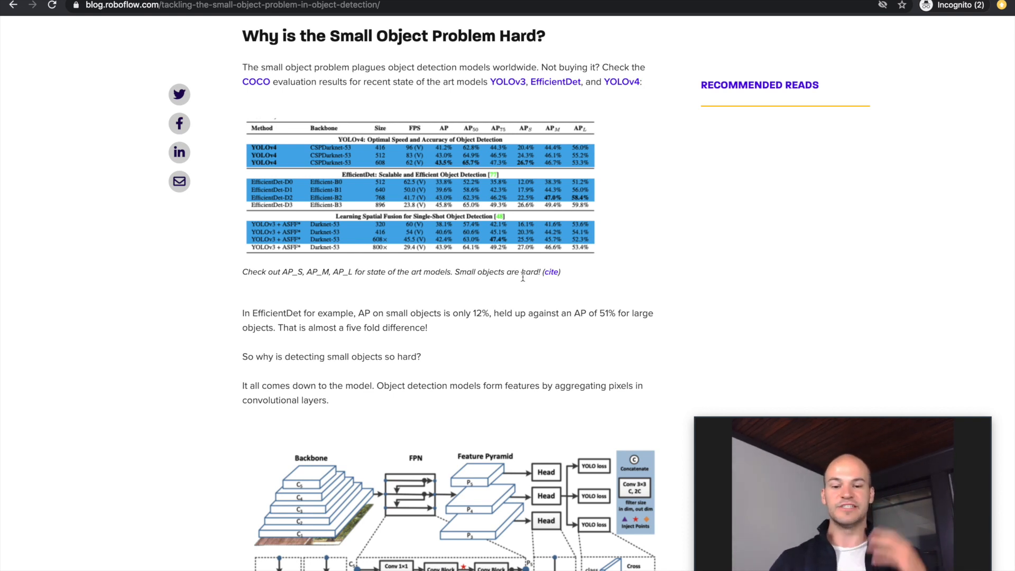
Scroll past the feature aggregation diagram to the YOLO loss function and image capture resolution section.
scroll(down, 3)
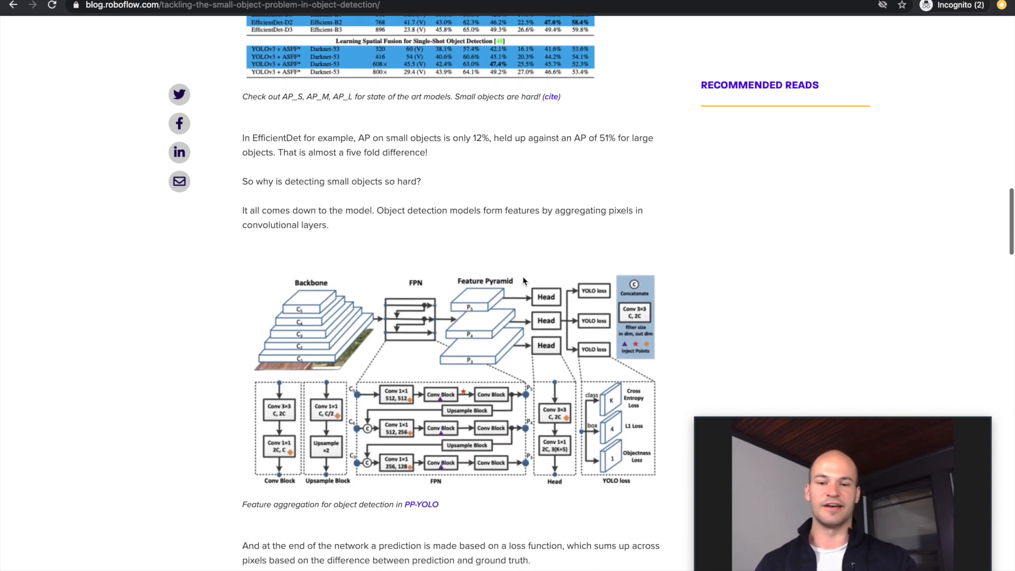
scroll(down, 3)
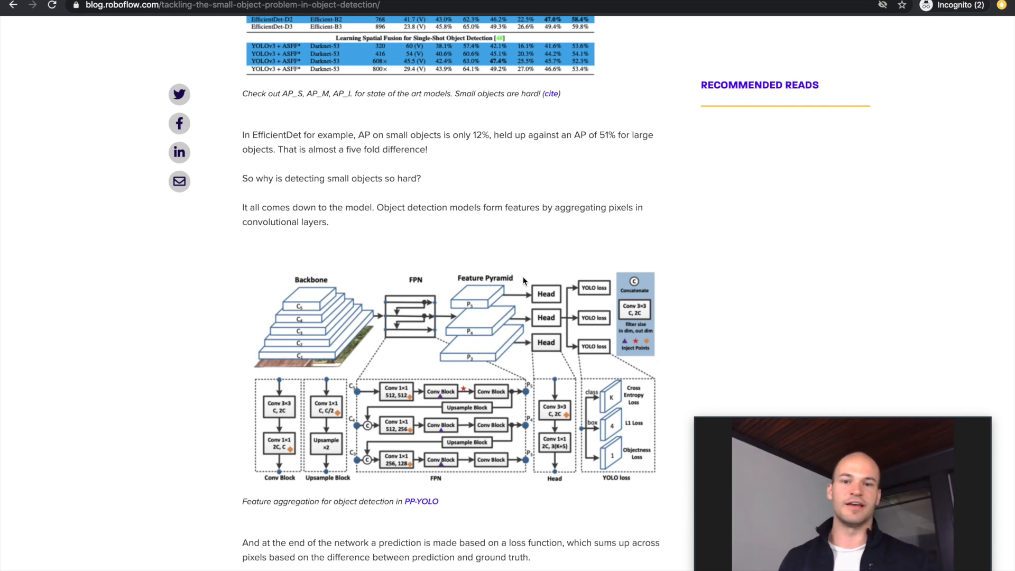
scroll(down, 3)
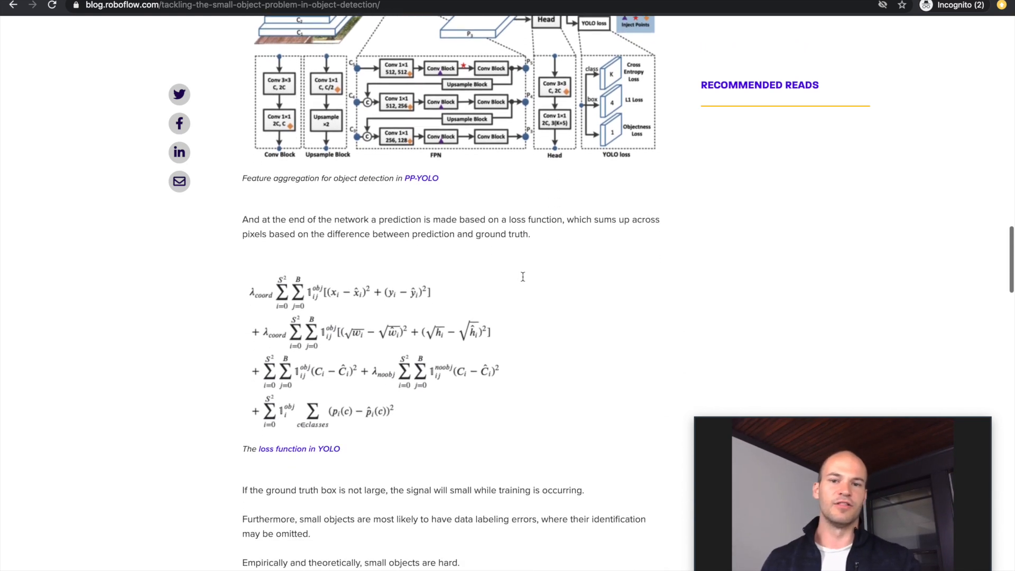
scroll(down, 3)
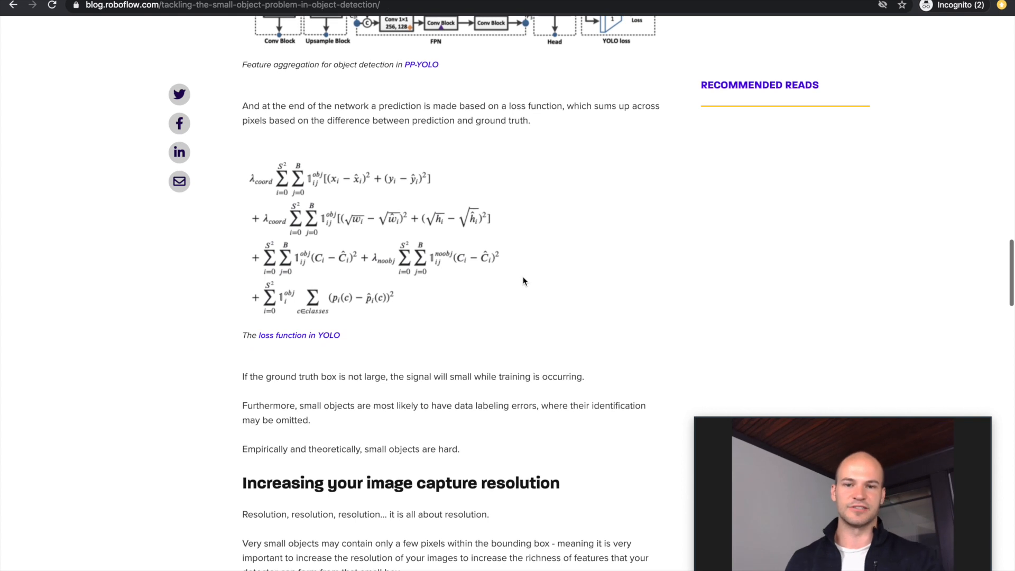
scroll(down, 3)
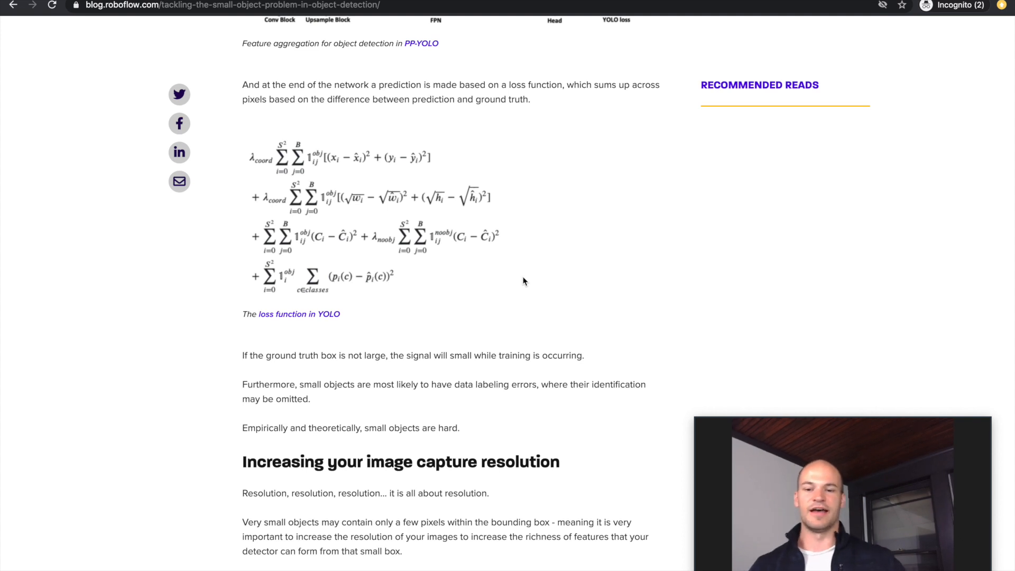
mouse_move(381, 219)
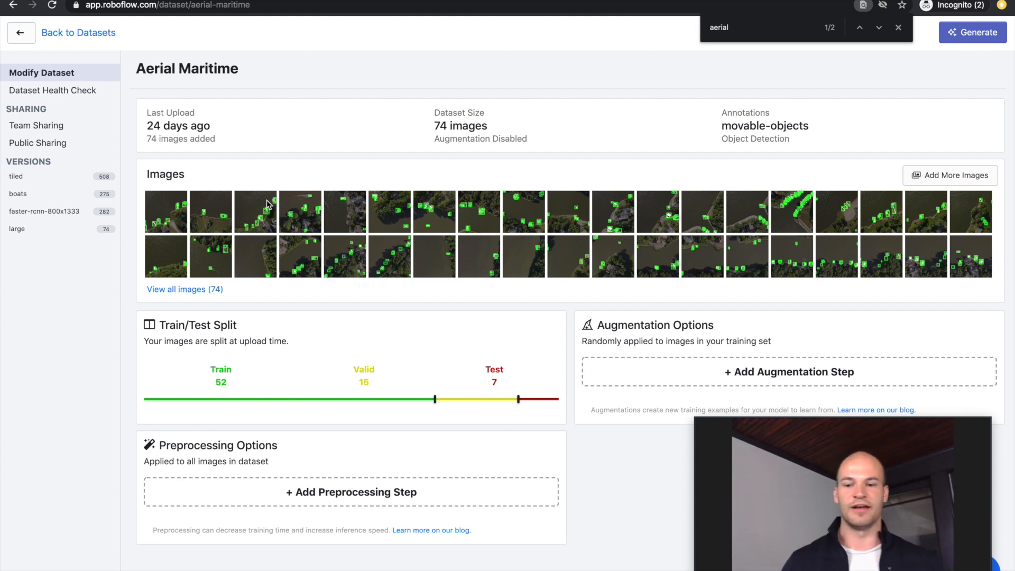
Preview aerial images DJI_0324.JPG and DJI_0315.JPG, then start adding a preprocessing step.
click(255, 211)
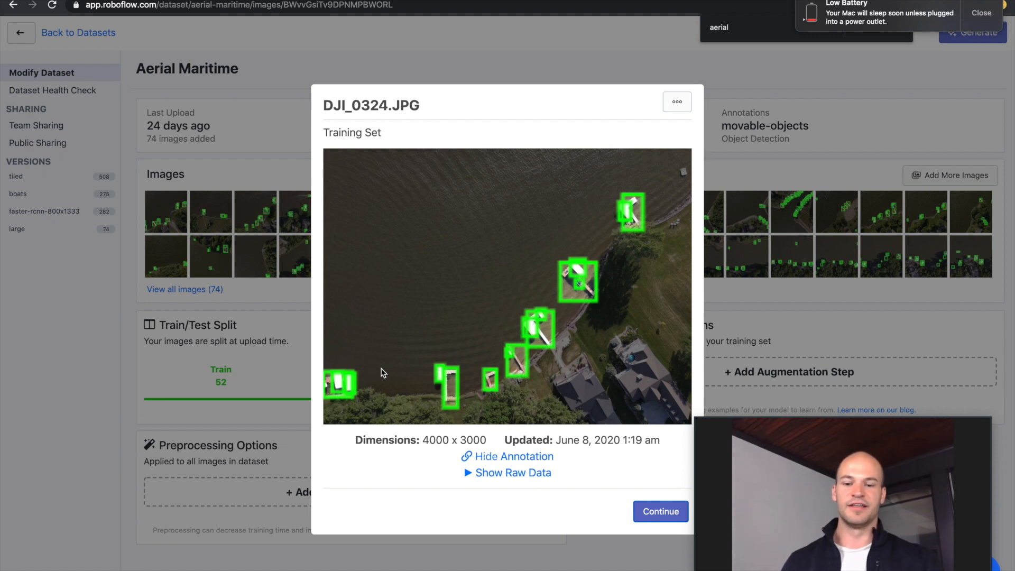
mouse_move(537, 335)
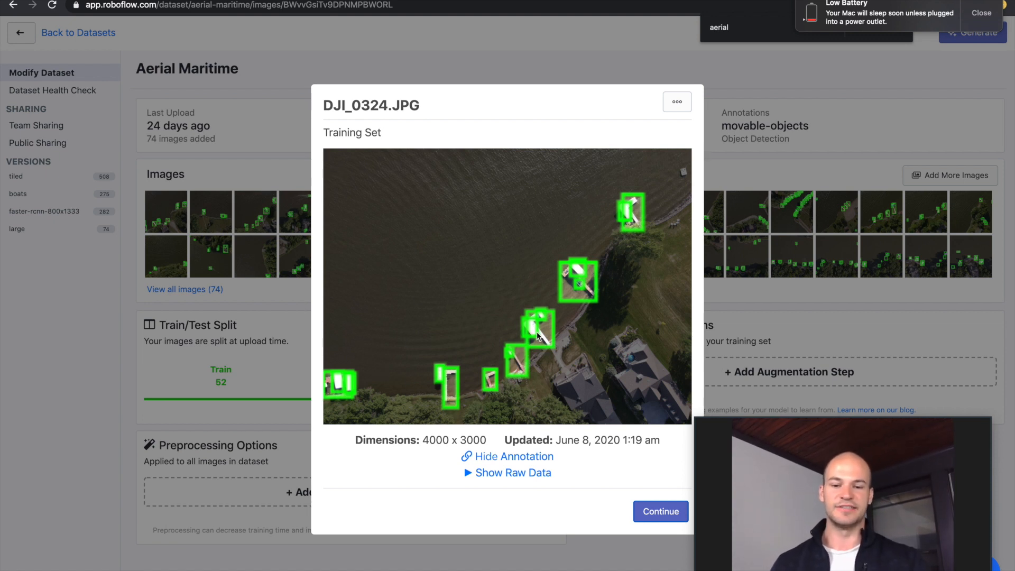
mouse_move(407, 362)
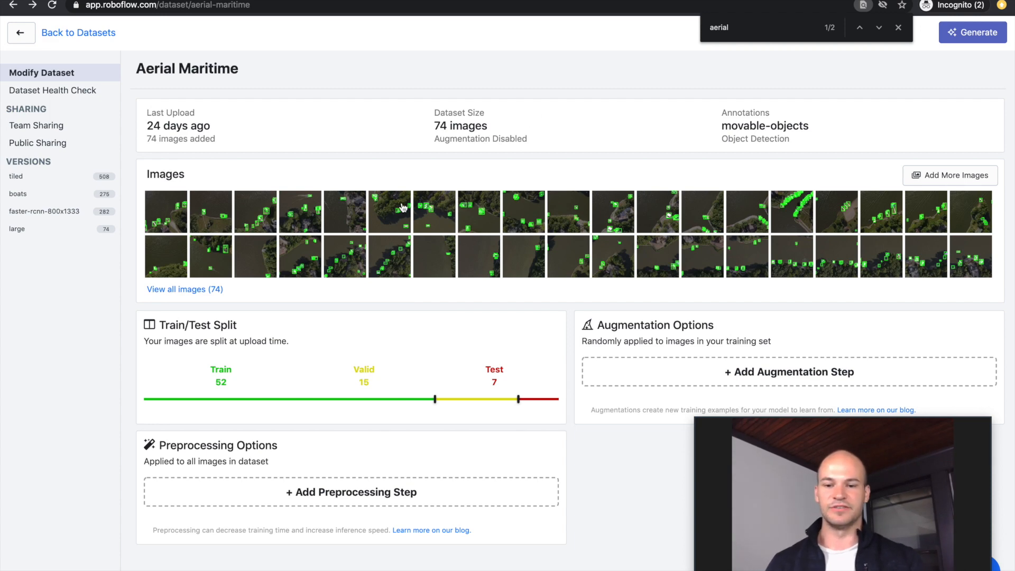
click(389, 212)
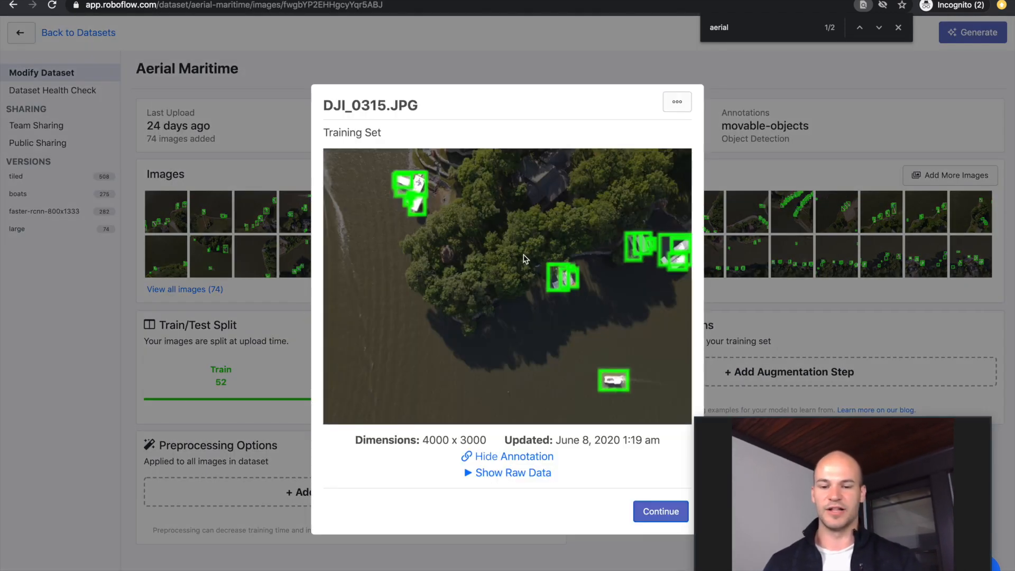
mouse_move(544, 304)
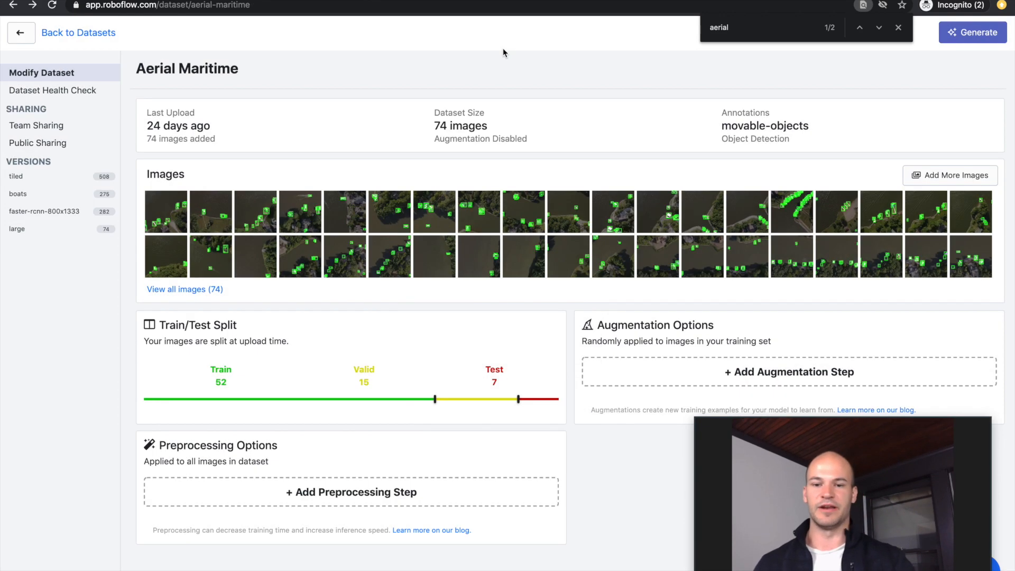
mouse_move(334, 96)
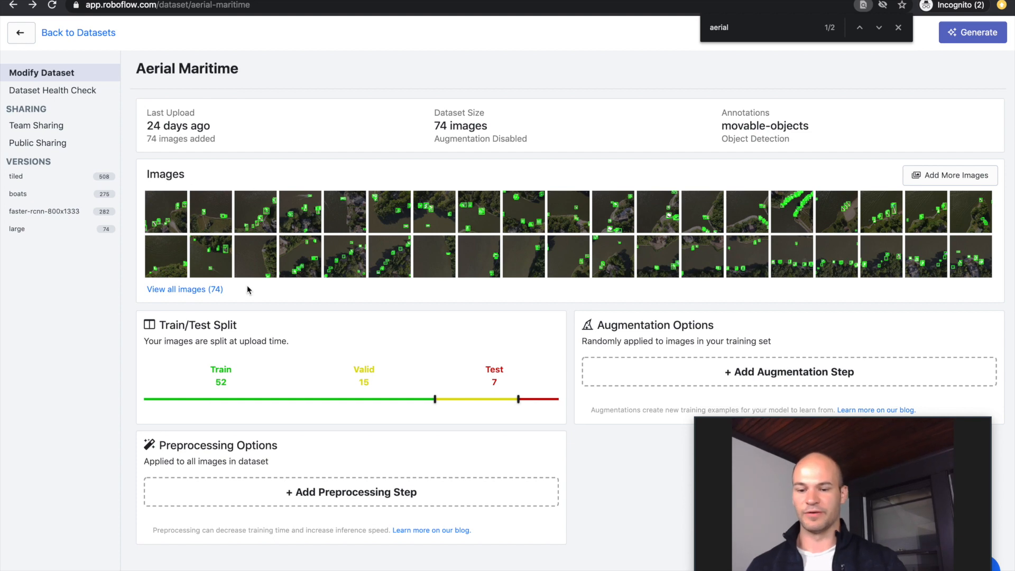
click(351, 492)
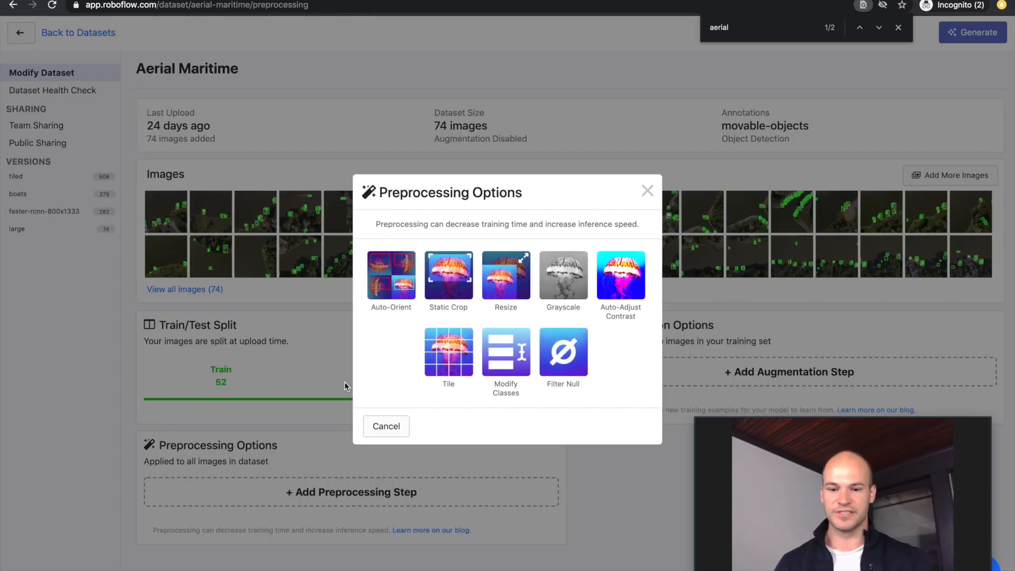
Review the Resize settings (fit with black edges, 1333×800), entering 800 for width.
click(506, 271)
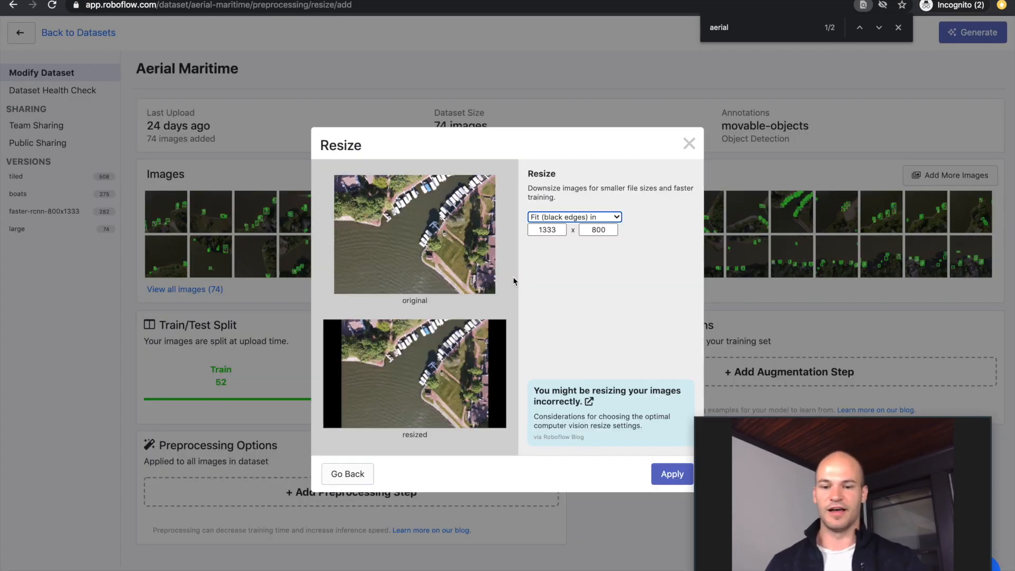
click(546, 231)
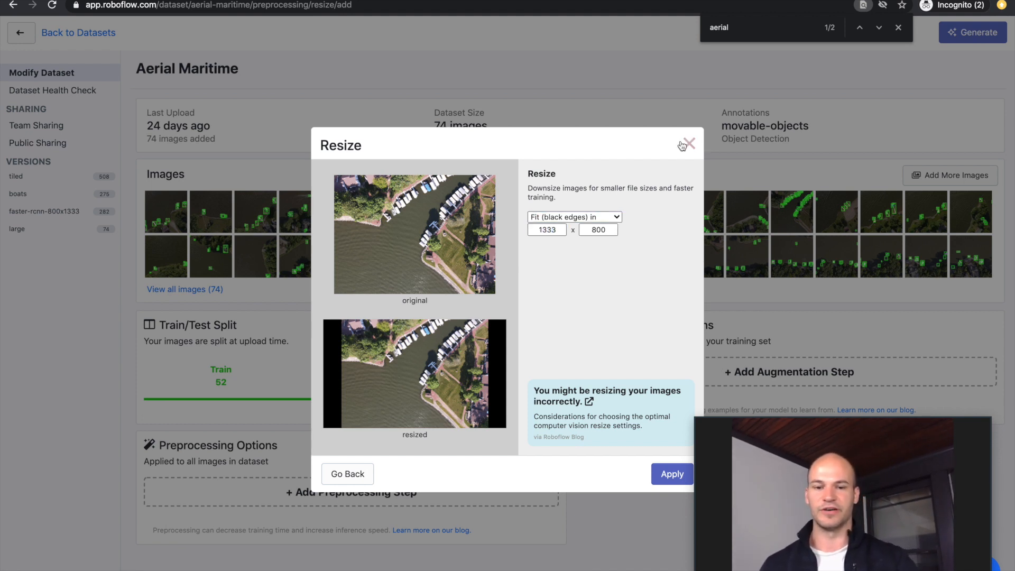
click(546, 230)
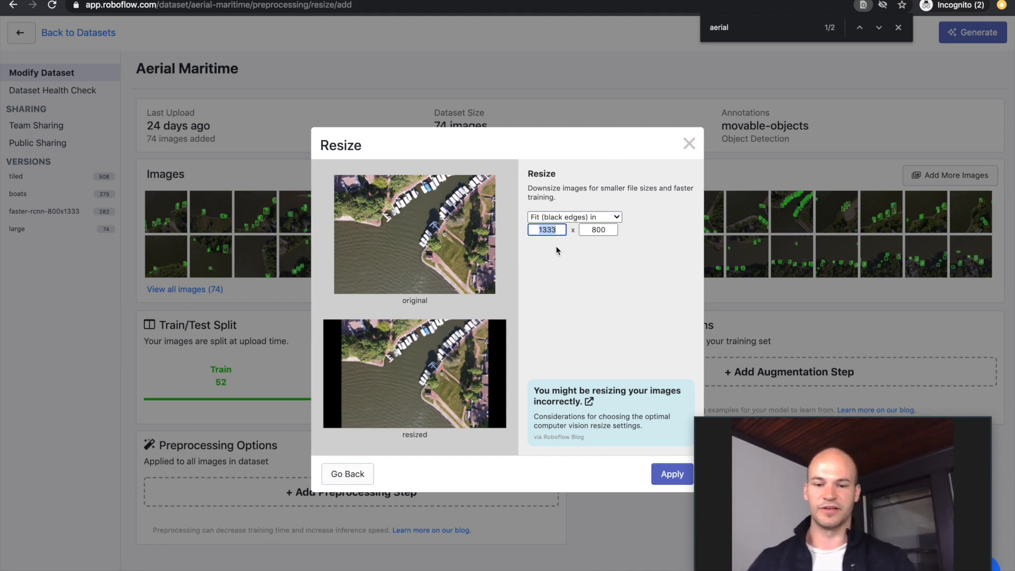
text(800)
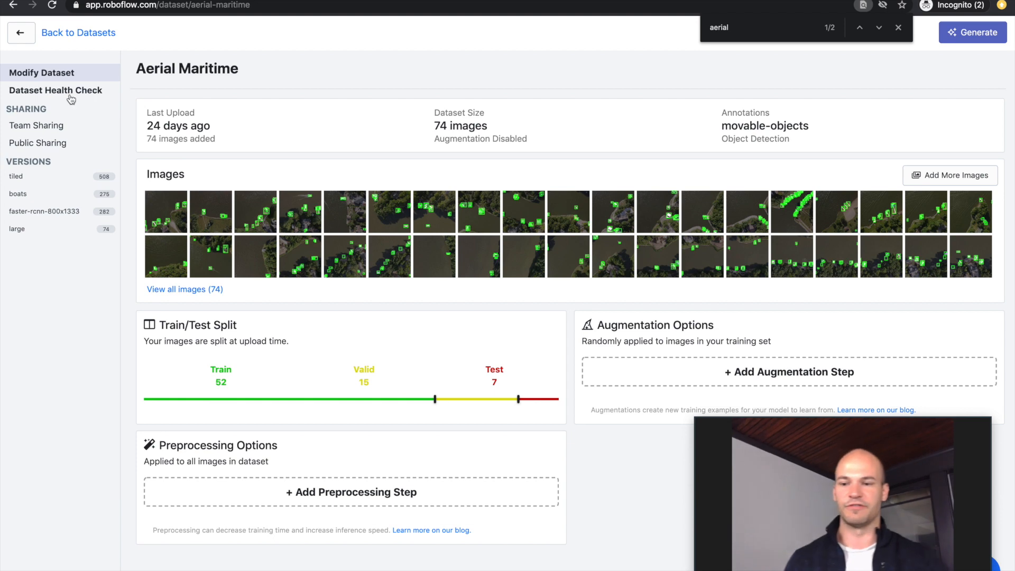
click(55, 90)
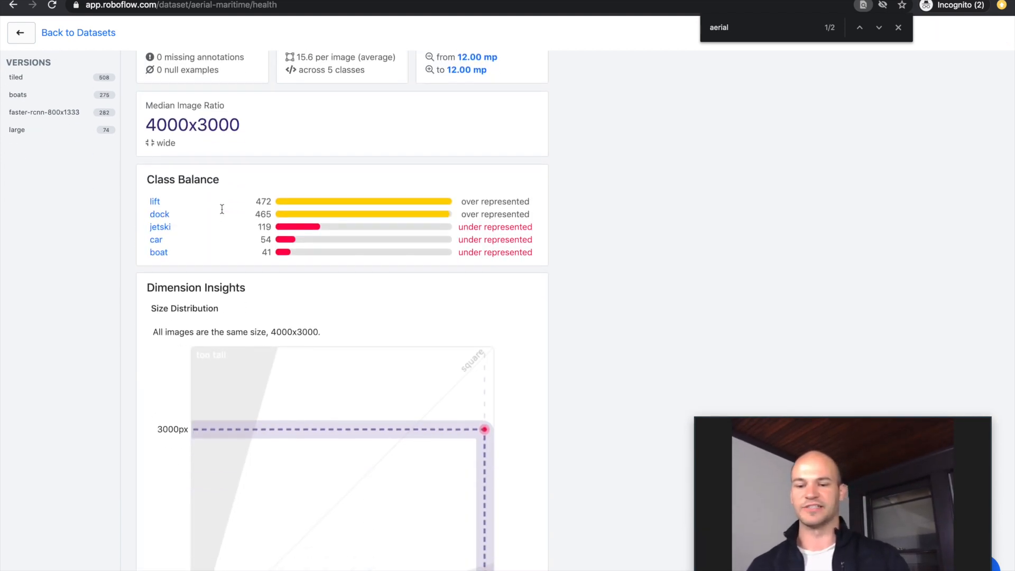
scroll(down, 3)
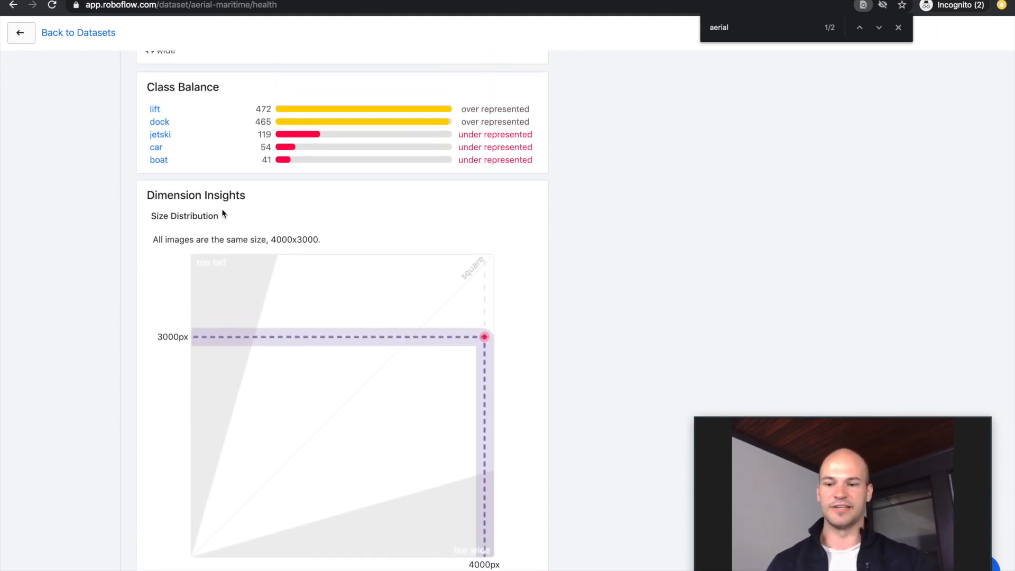
scroll(down, 3)
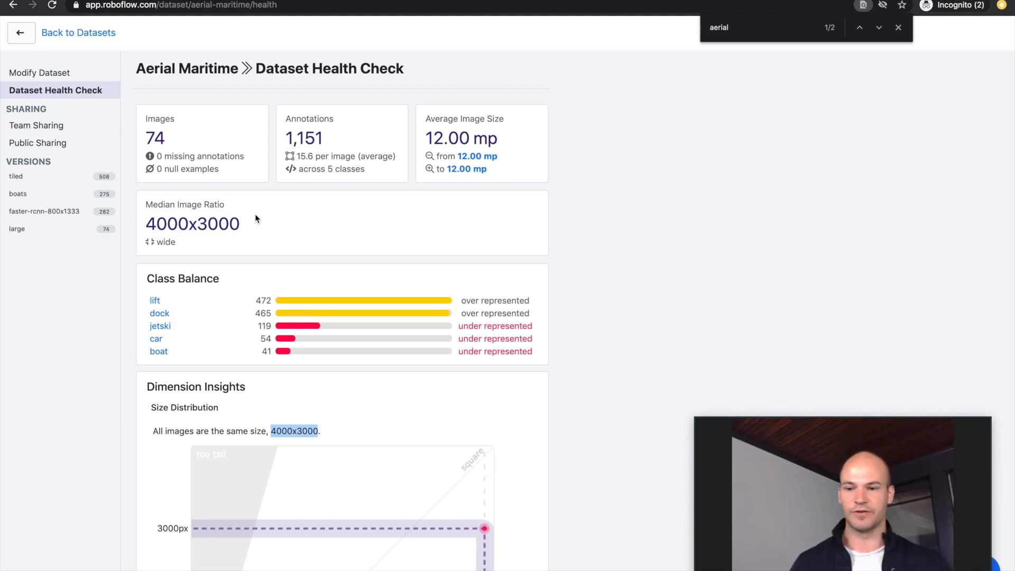
click(40, 72)
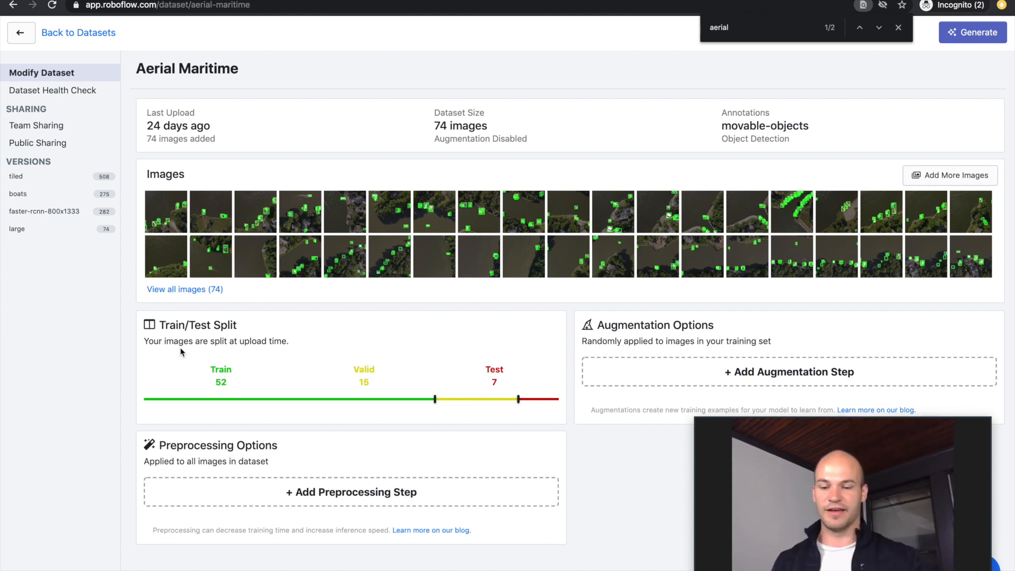
Add a 5×5 Tile preprocessing step after discarding a 10×10 attempt.
click(351, 492)
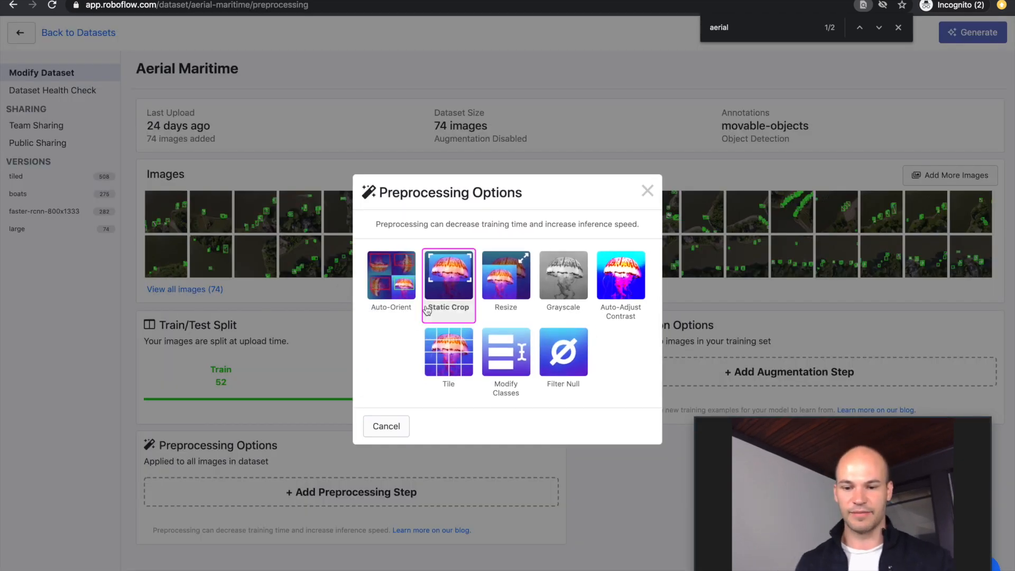
click(449, 349)
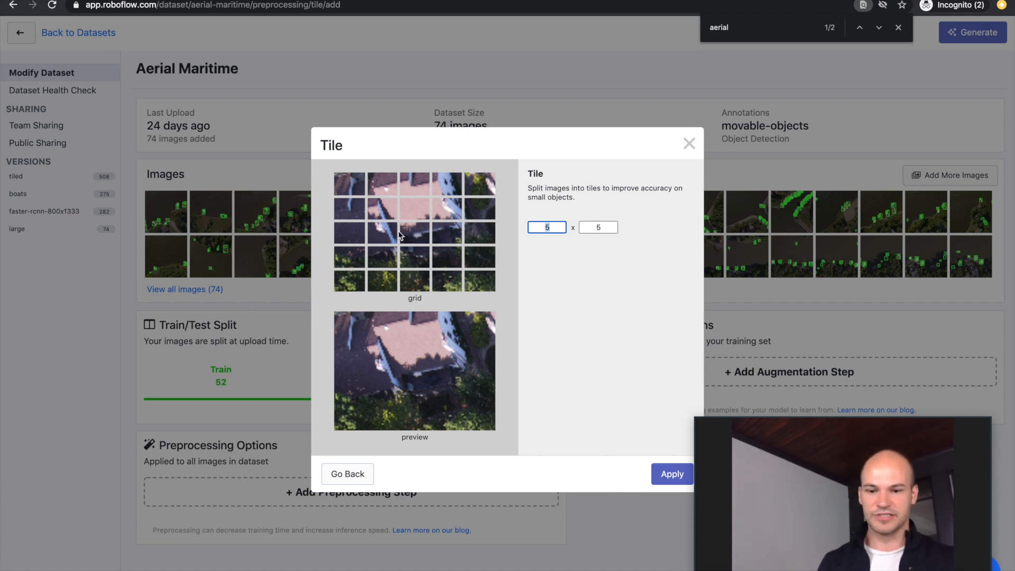
text(1)
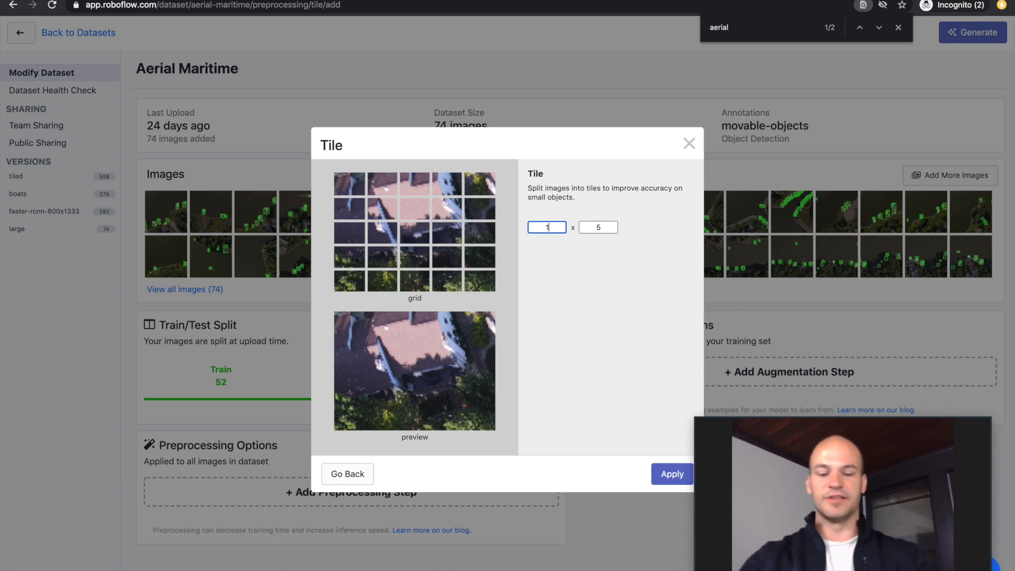
text(10)
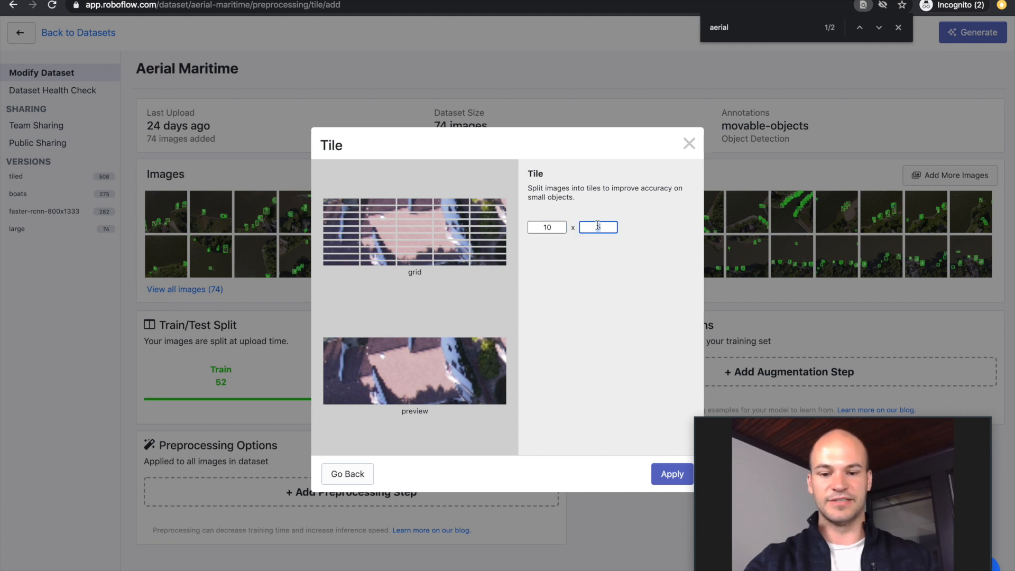
text(10)
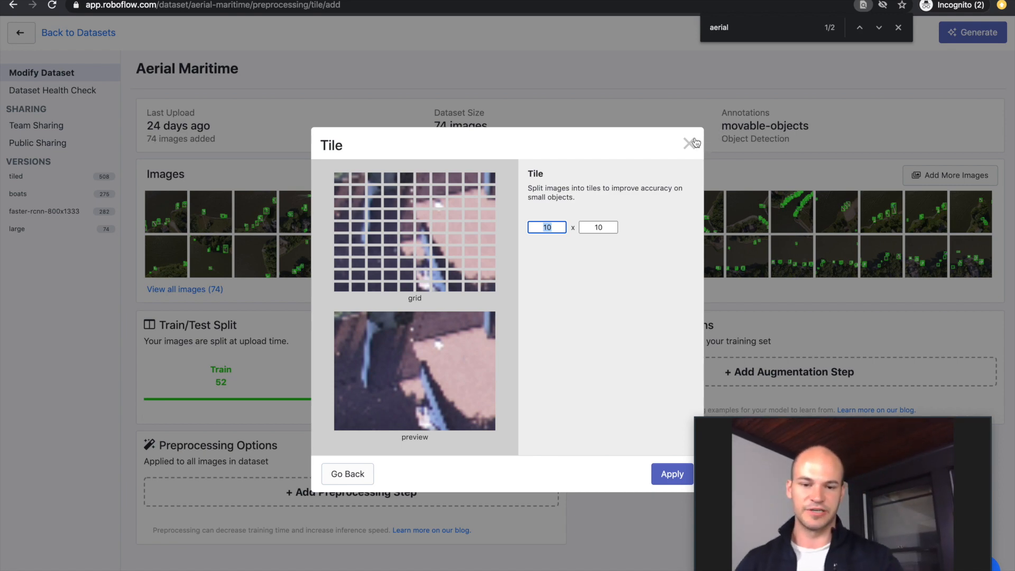
click(688, 143)
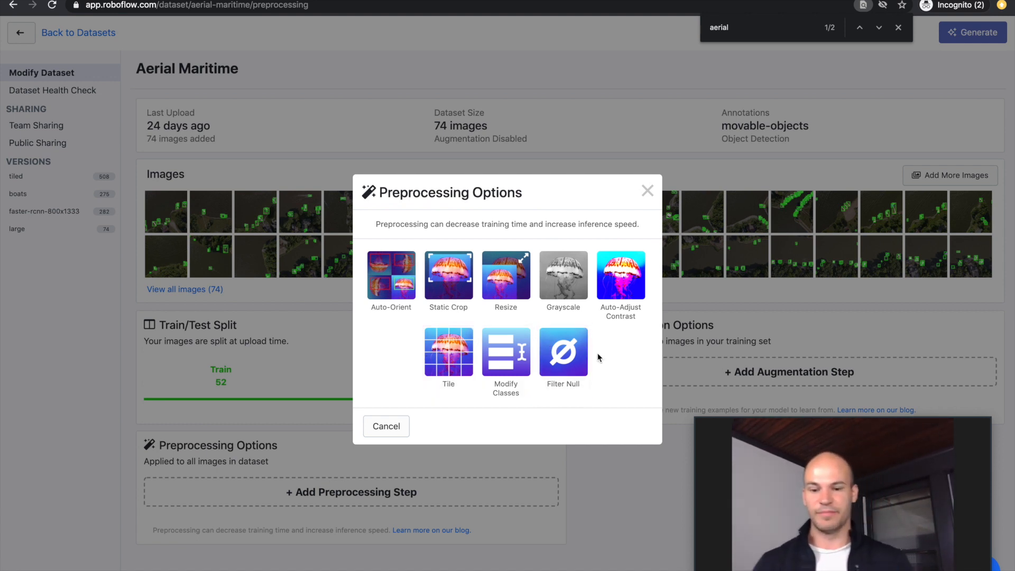
click(449, 350)
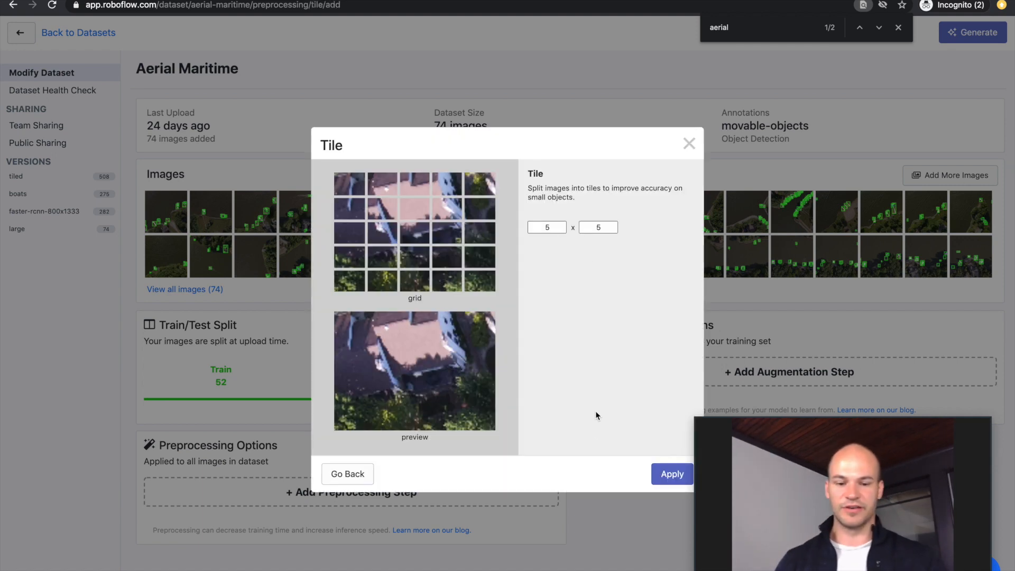
click(673, 474)
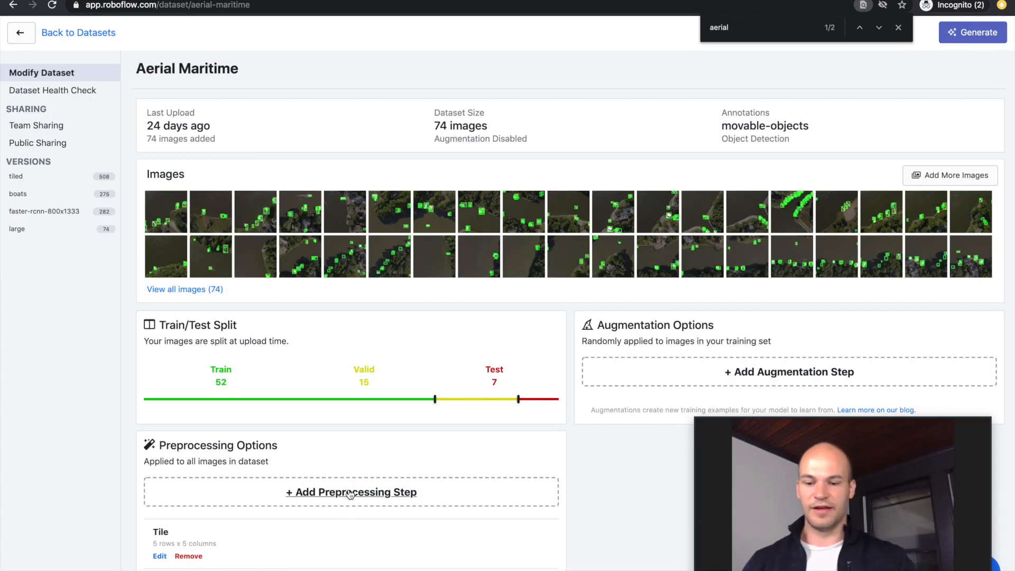
Add a Resize step fitting images within 1333×800 with black edges.
click(352, 492)
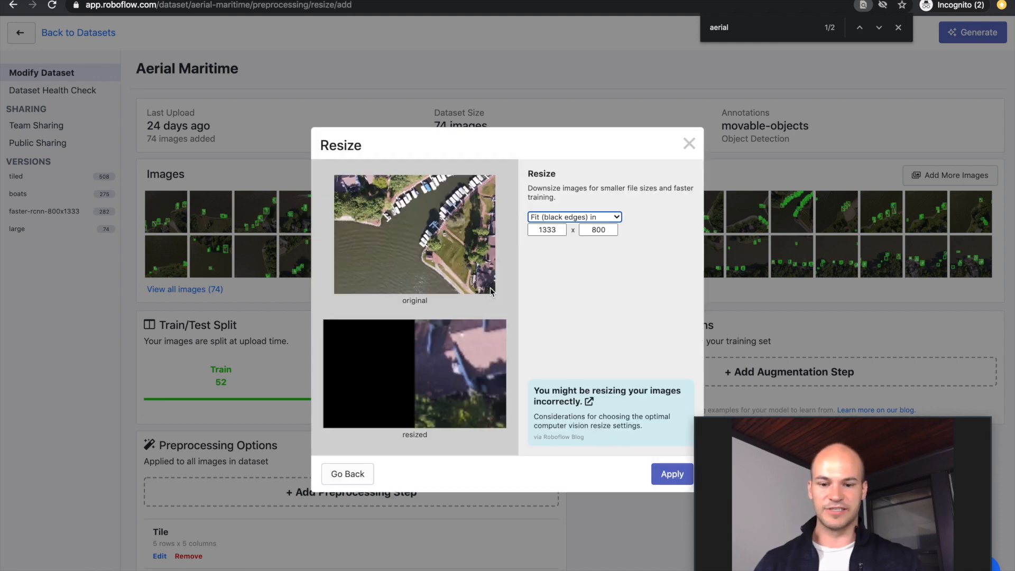
click(672, 474)
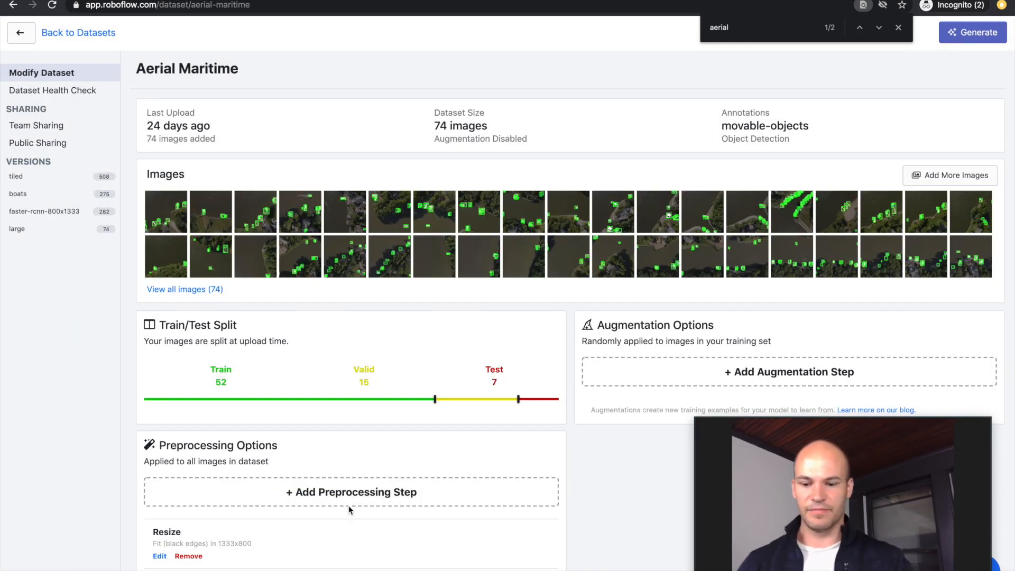
click(352, 491)
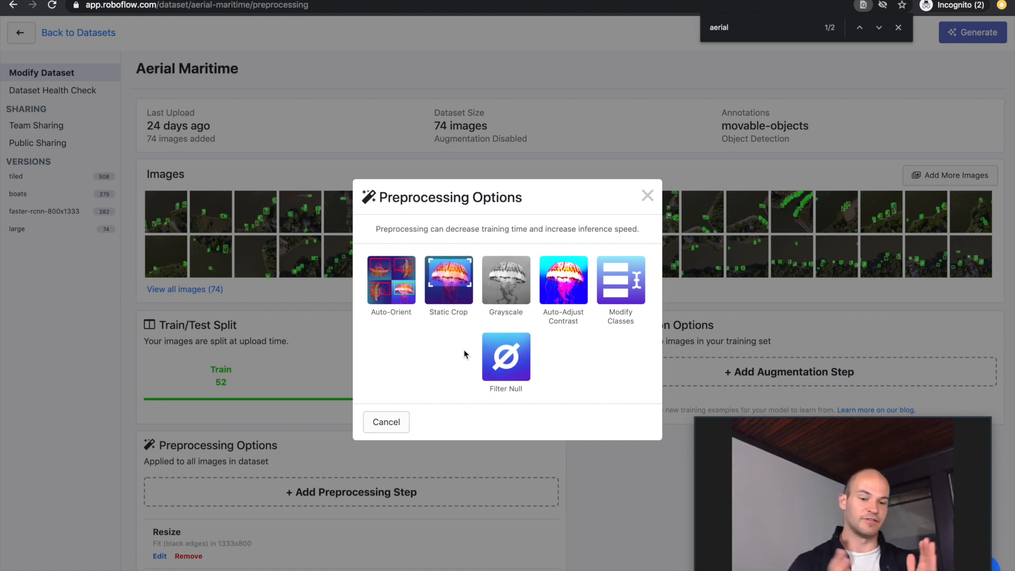
Add a Filter Null step with Minimum Percent of Outputs Annotated set to 37%.
click(506, 358)
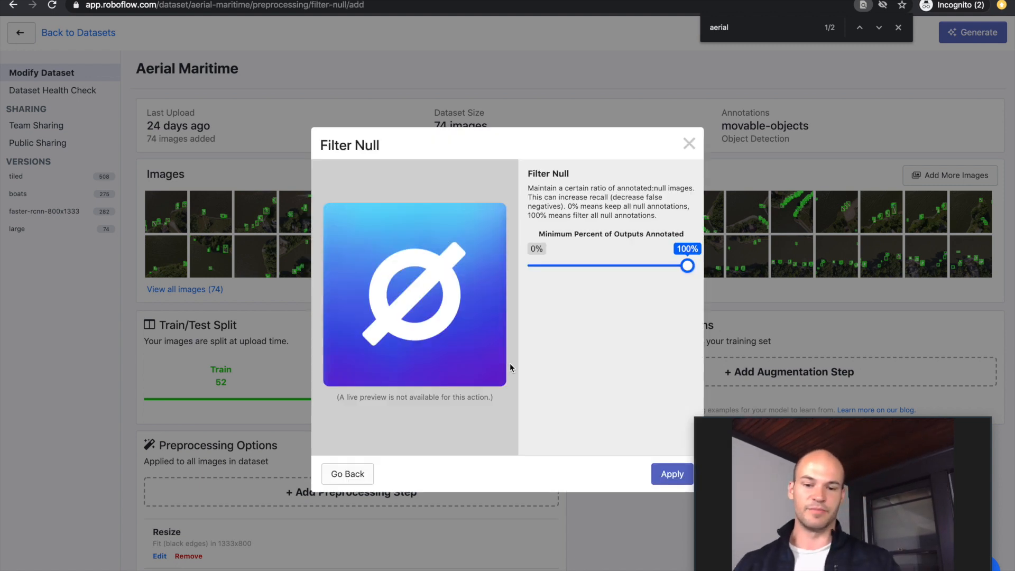
drag(689, 265, 605, 265)
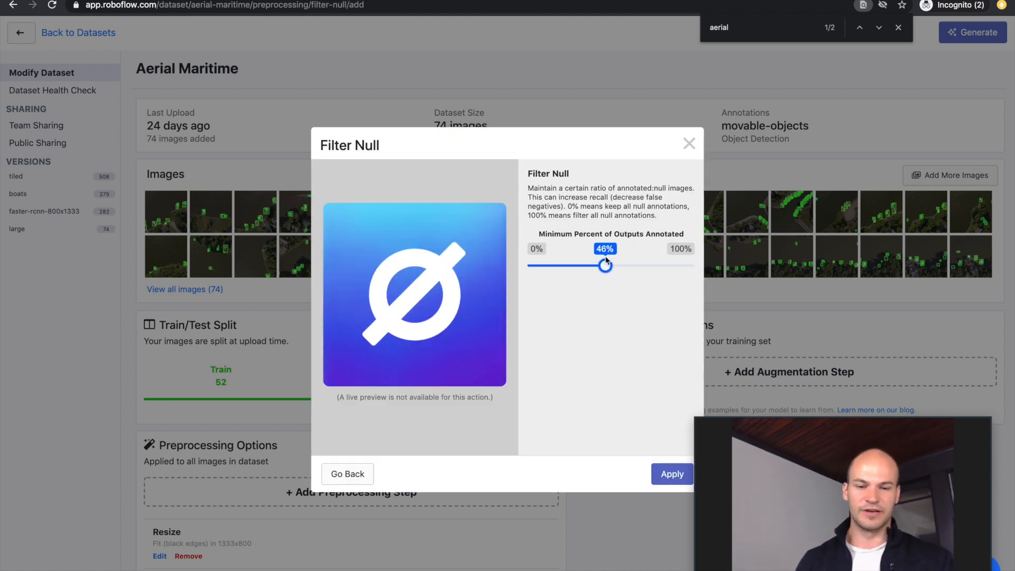
drag(606, 265, 591, 265)
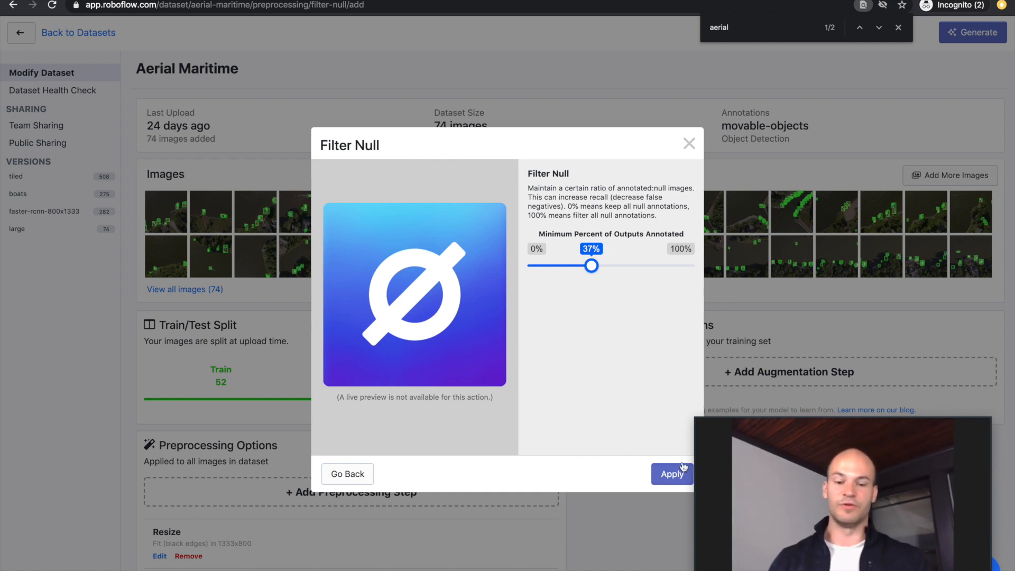
click(672, 473)
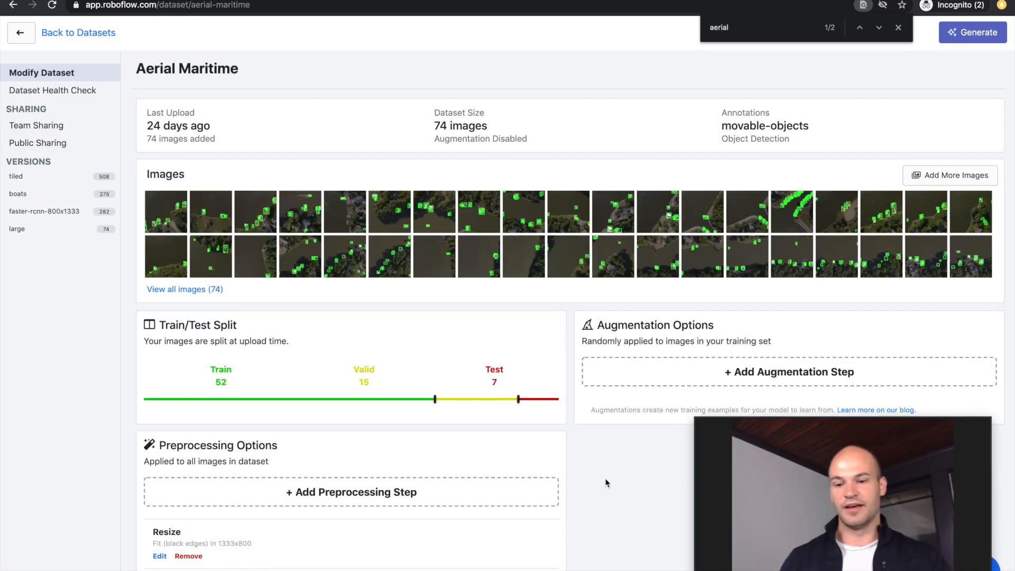
scroll(down, 3)
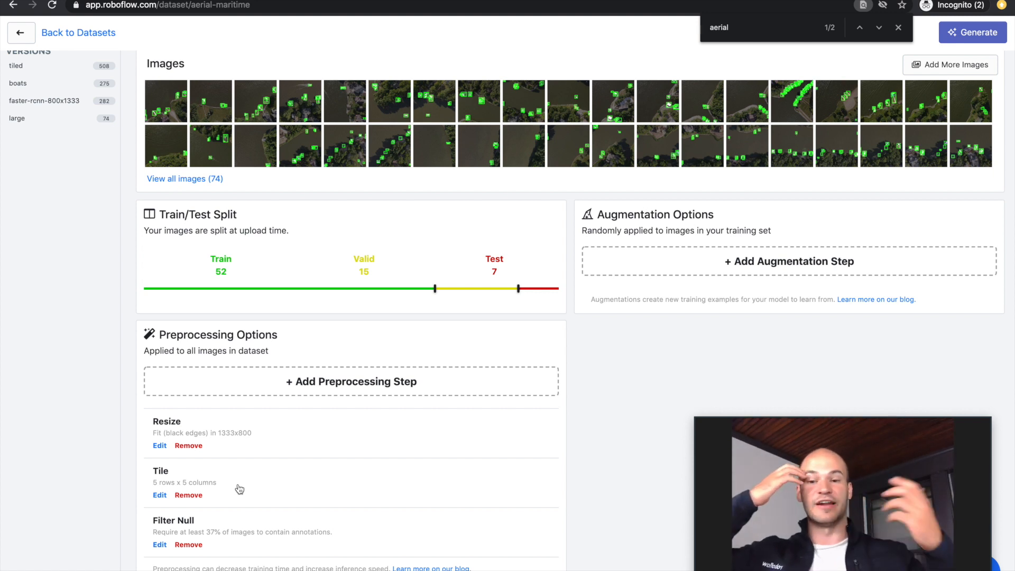
mouse_move(756, 275)
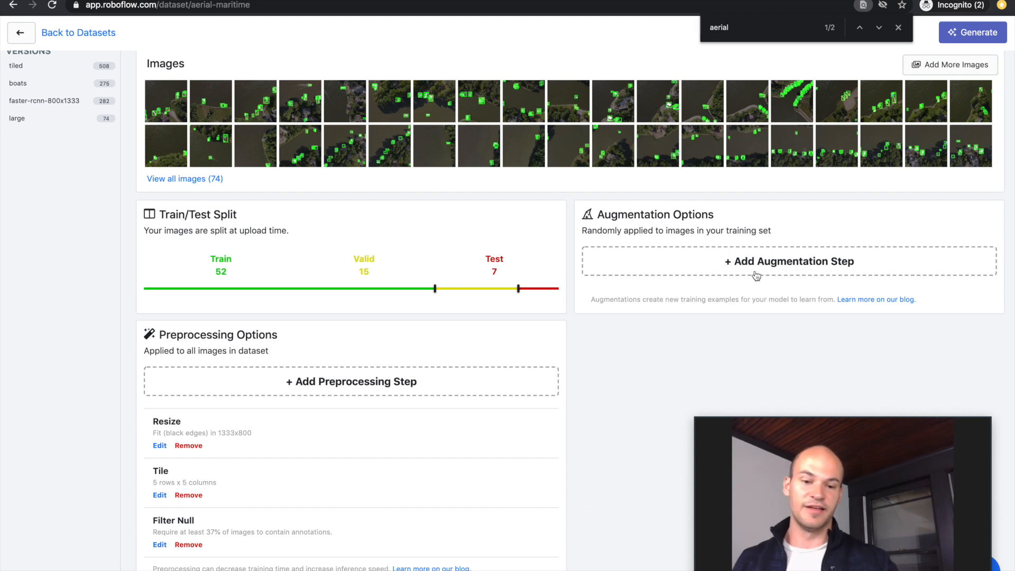
Browse the augmentation options and close them without adding any.
click(790, 260)
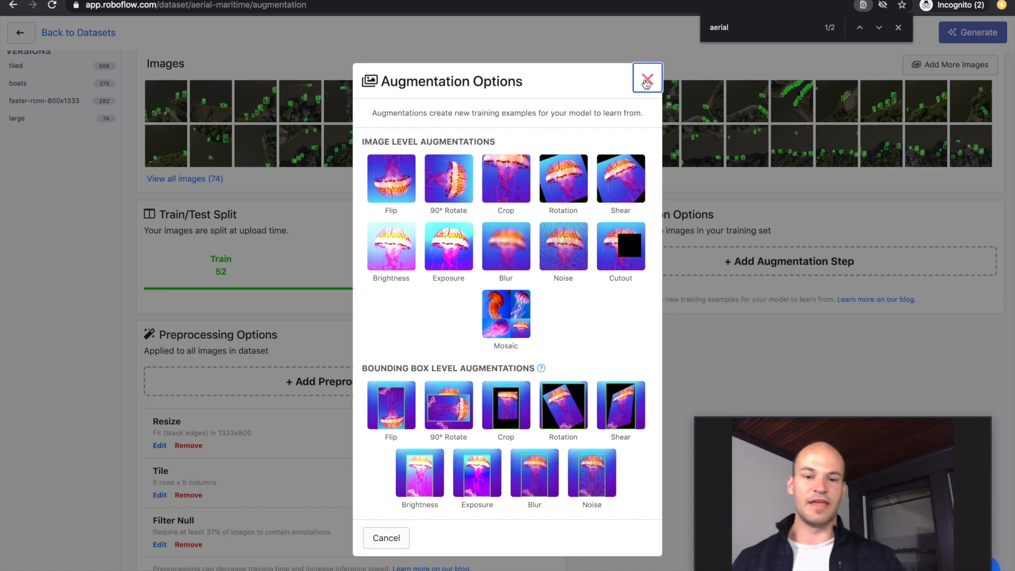
click(646, 78)
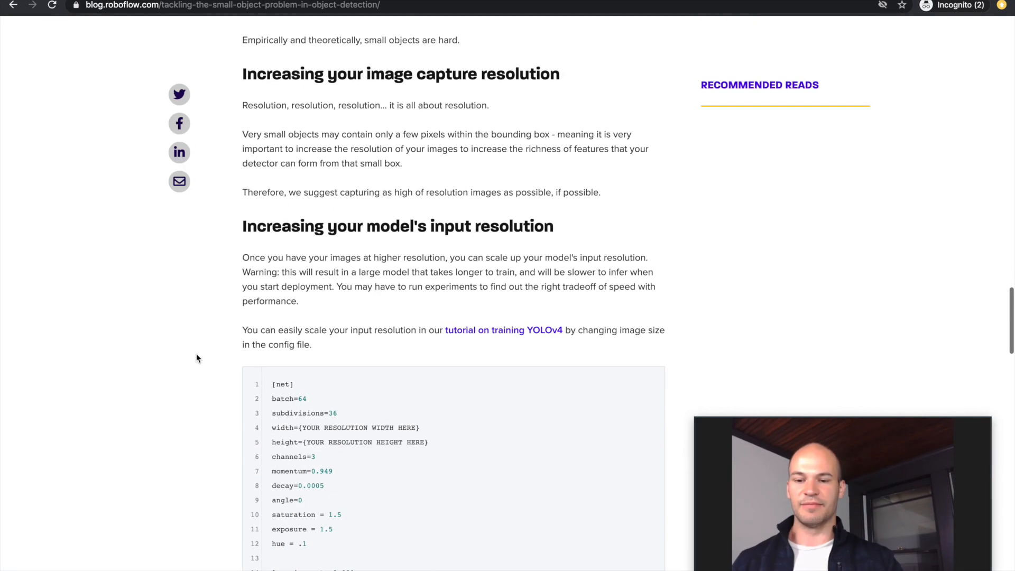
Scroll the blog article through the detection strategies down to its Conclusion.
scroll(down, 3)
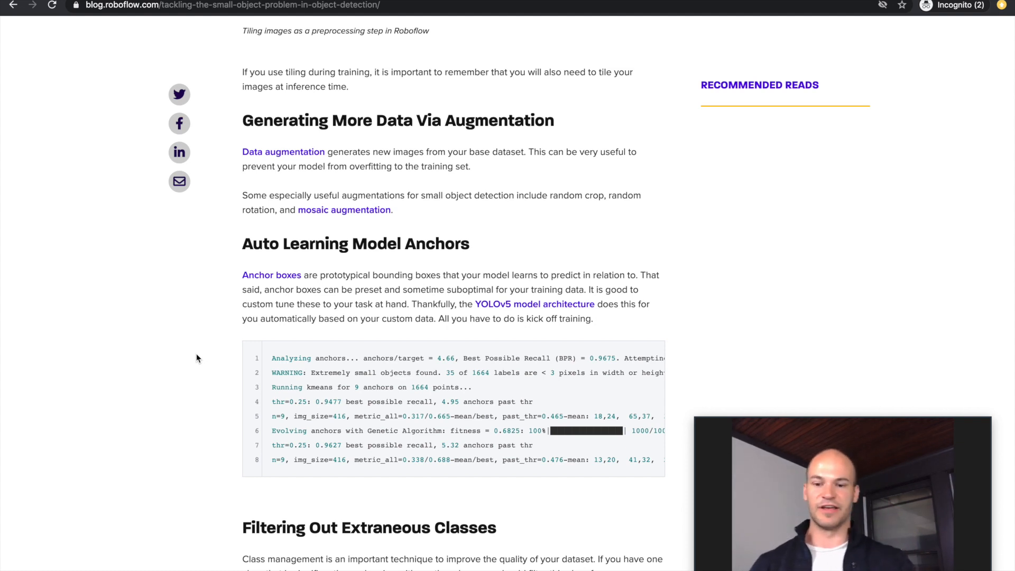
scroll(down, 3)
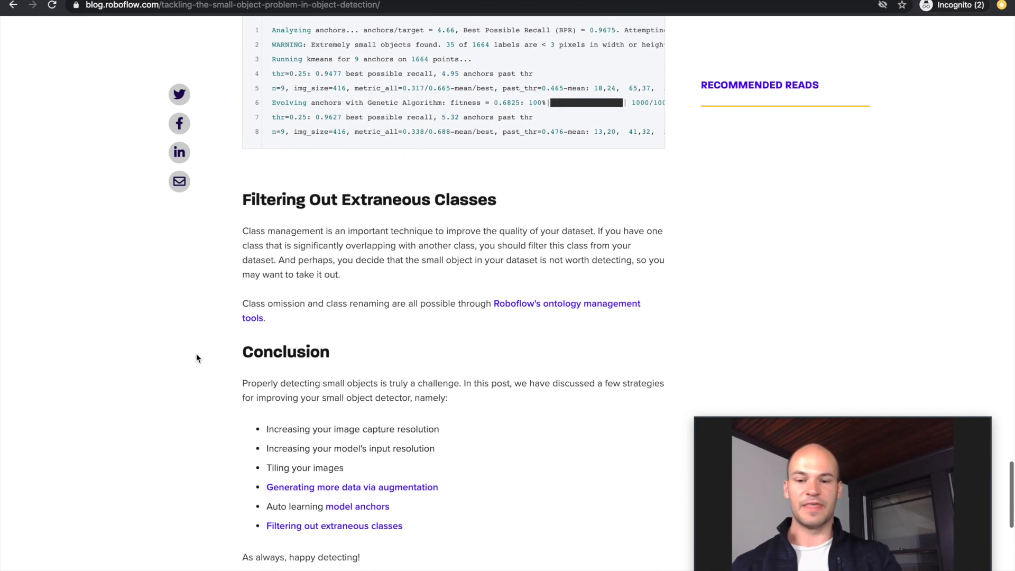
scroll(down, 3)
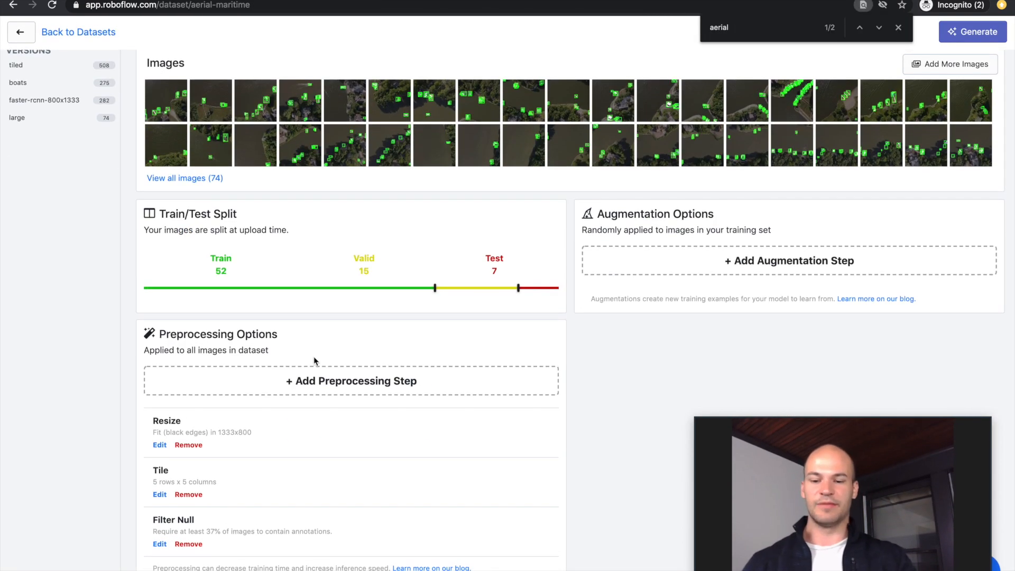
click(352, 381)
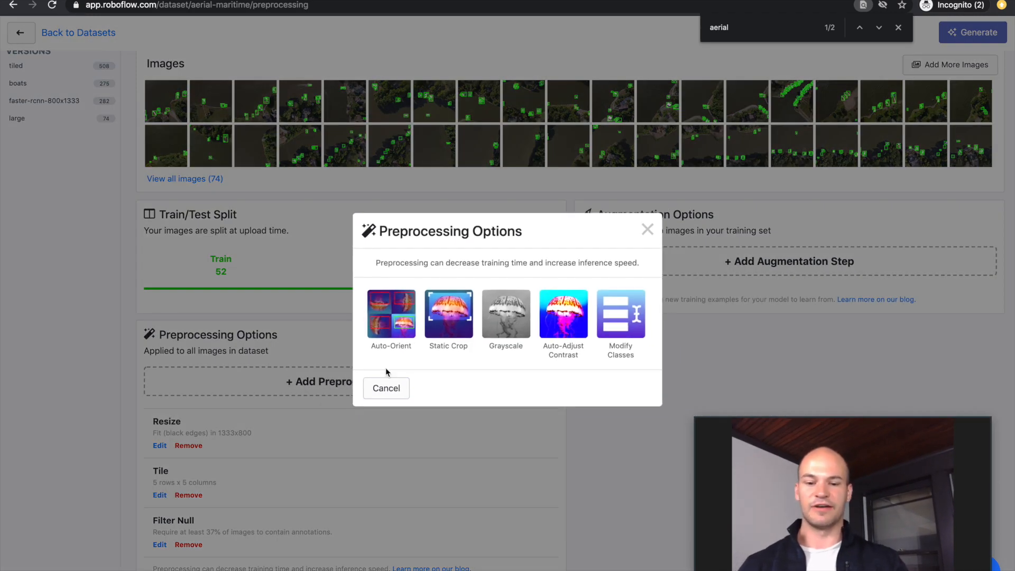
click(387, 388)
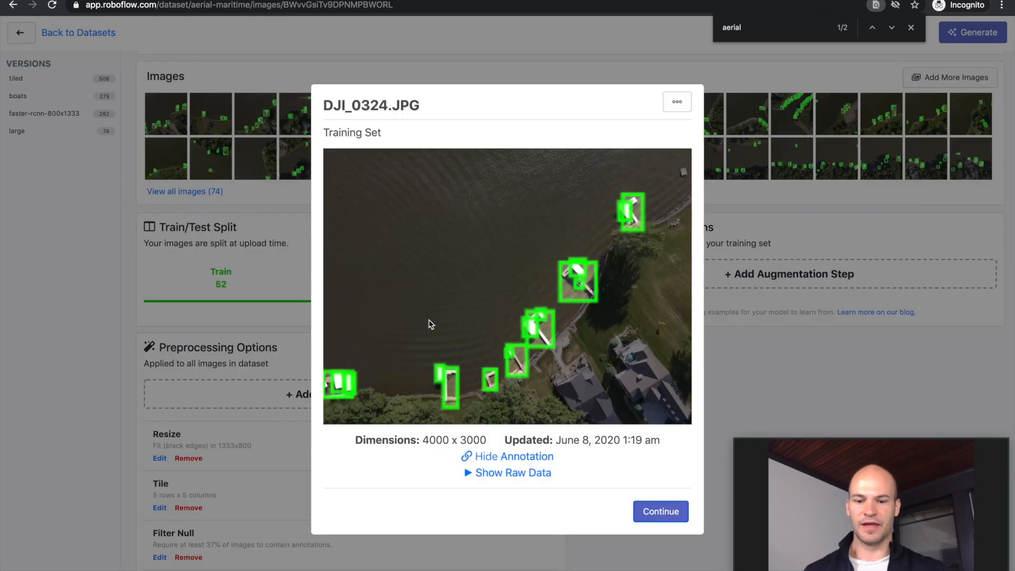
mouse_move(544, 354)
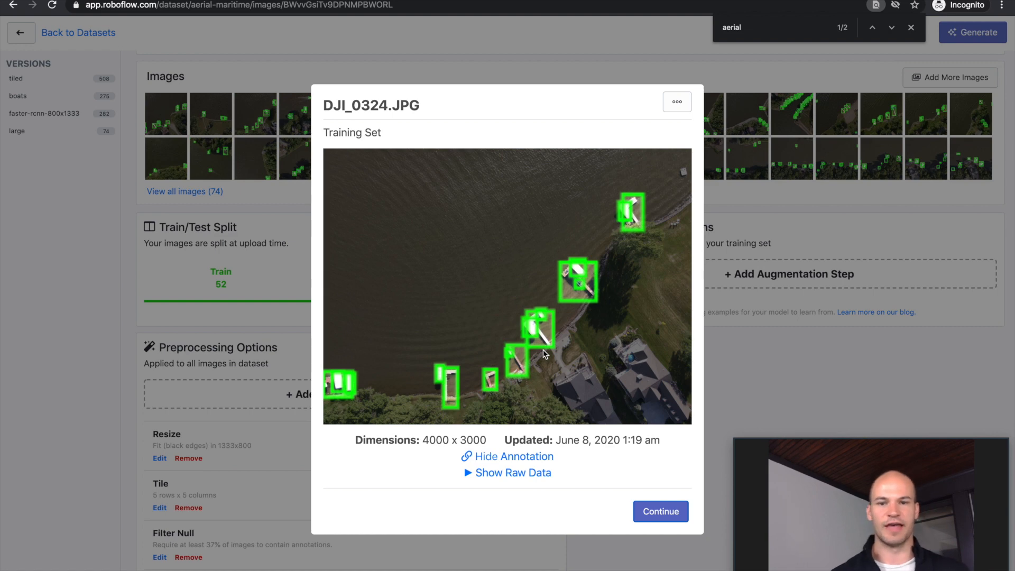
mouse_move(510, 208)
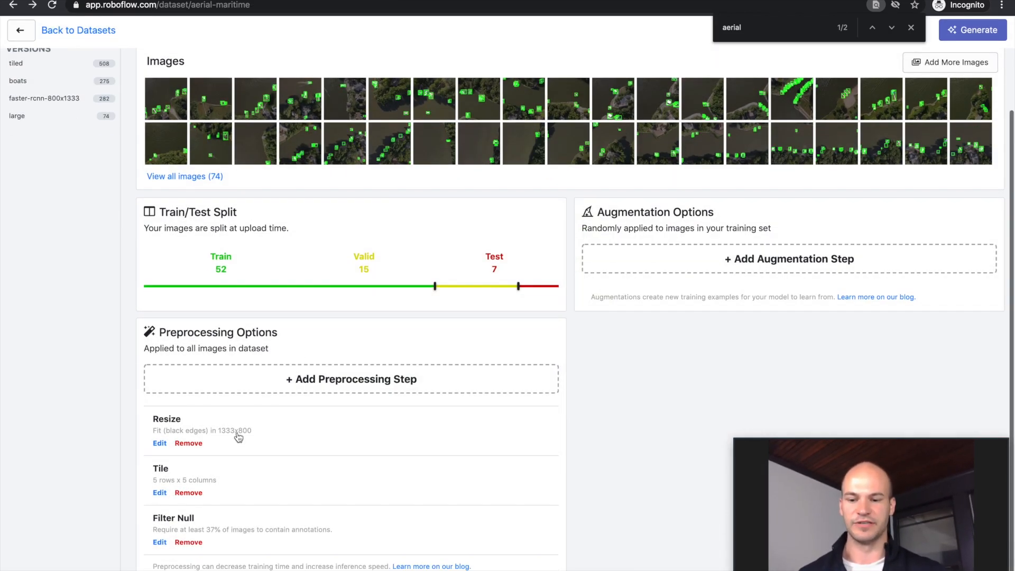
In Modify Classes, exclude the lift class, then close without applying.
click(351, 379)
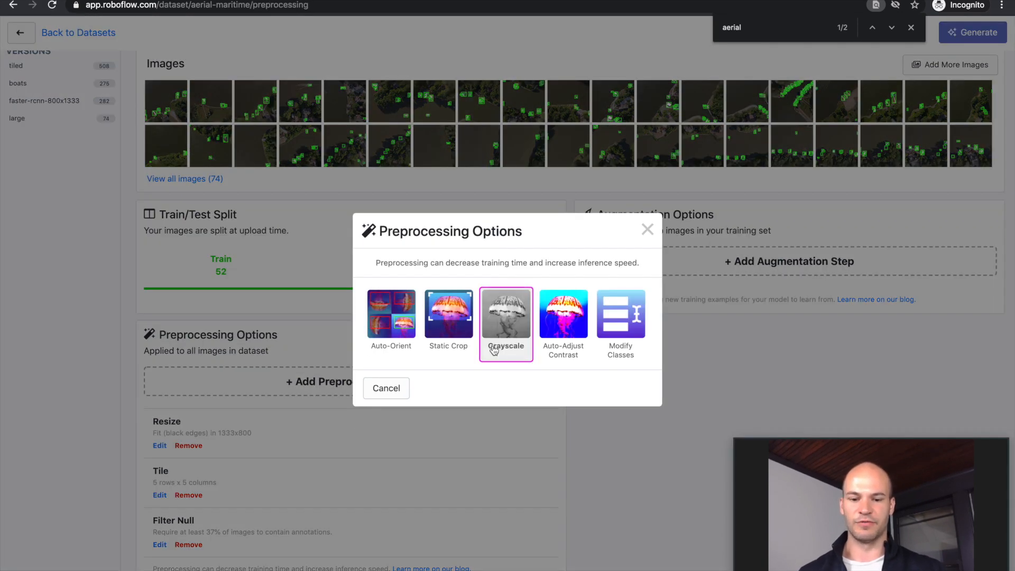
click(619, 317)
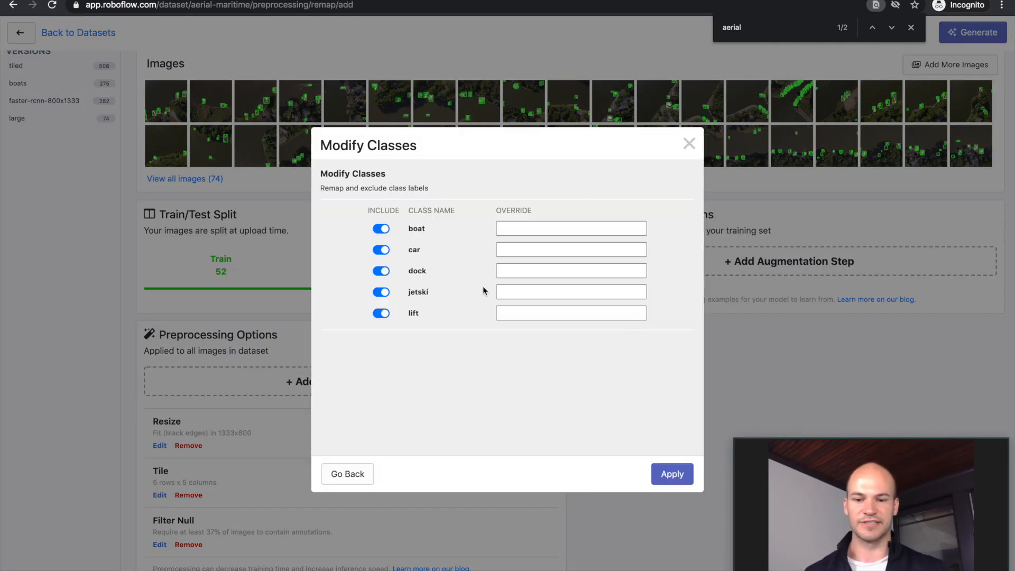
mouse_move(349, 308)
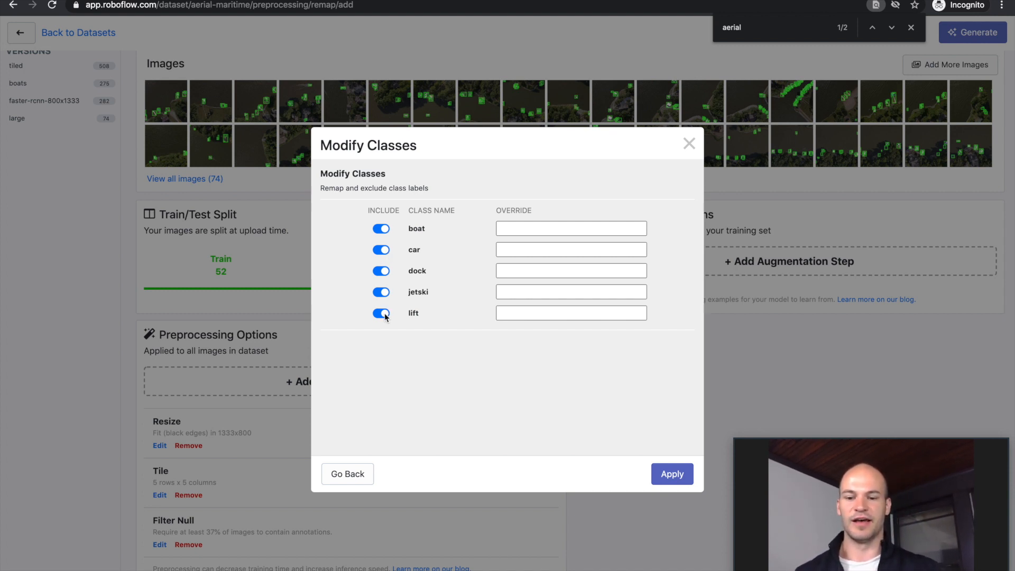
click(381, 314)
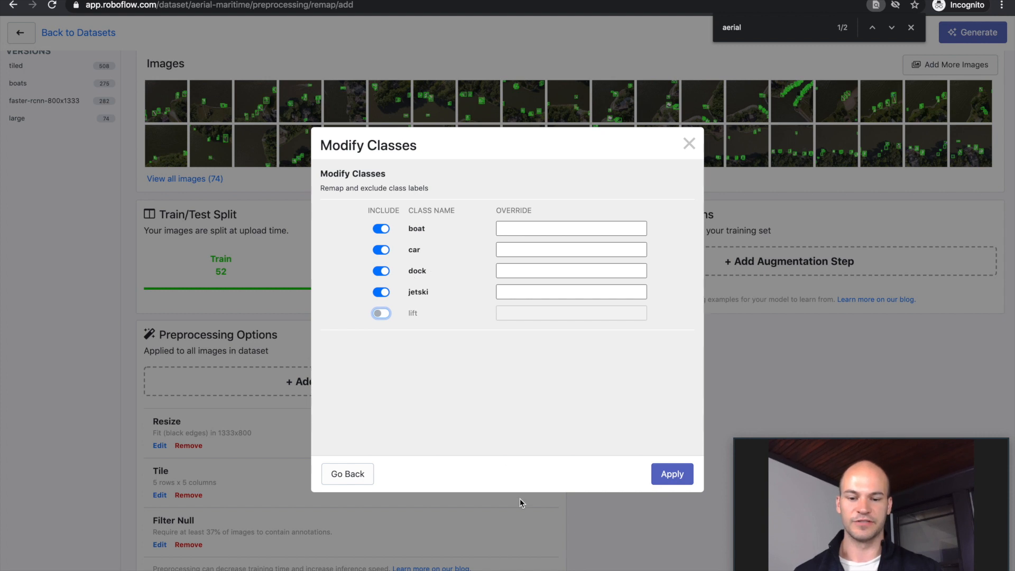
mouse_move(460, 350)
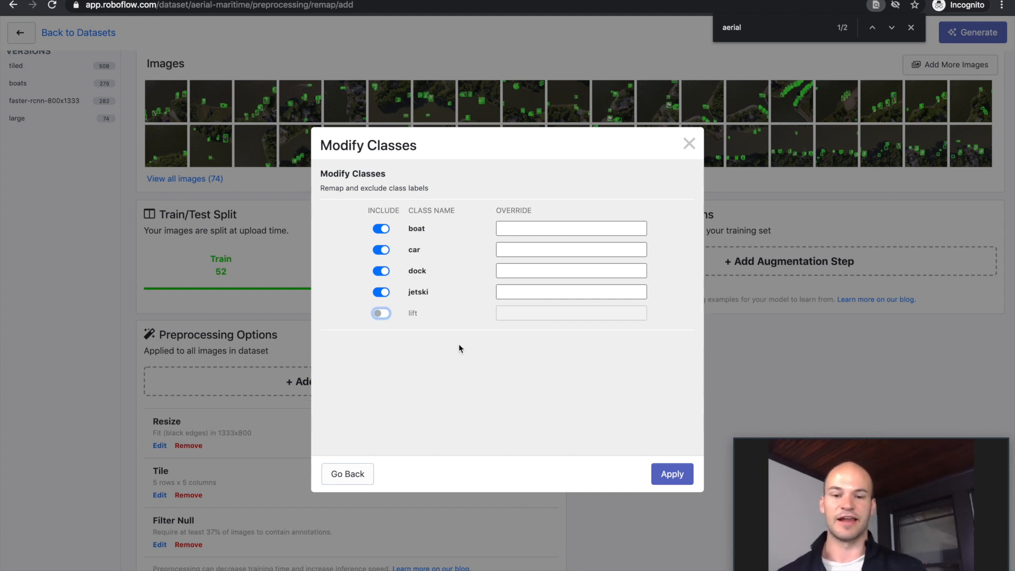
mouse_move(621, 199)
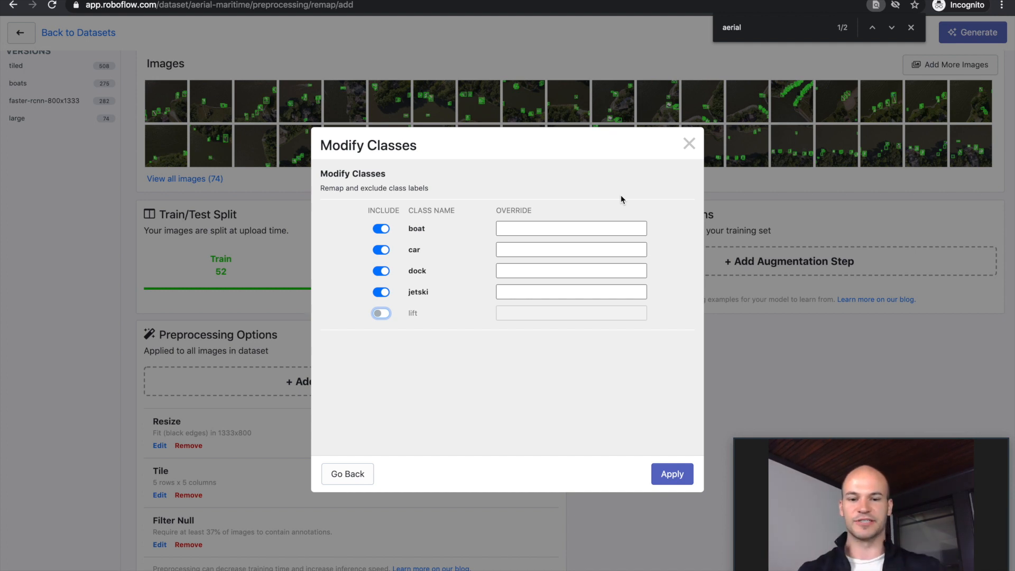
mouse_move(657, 164)
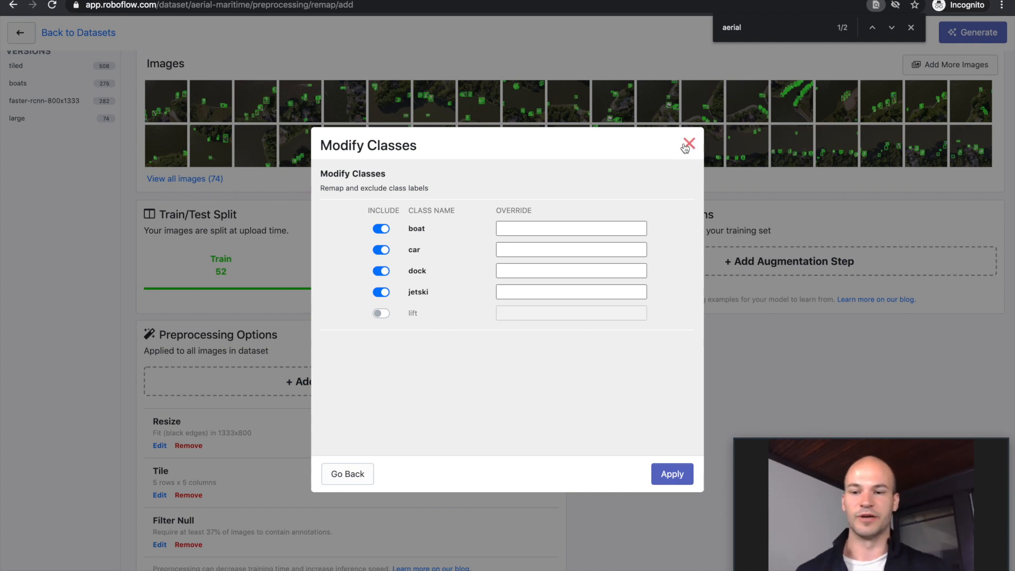
click(688, 142)
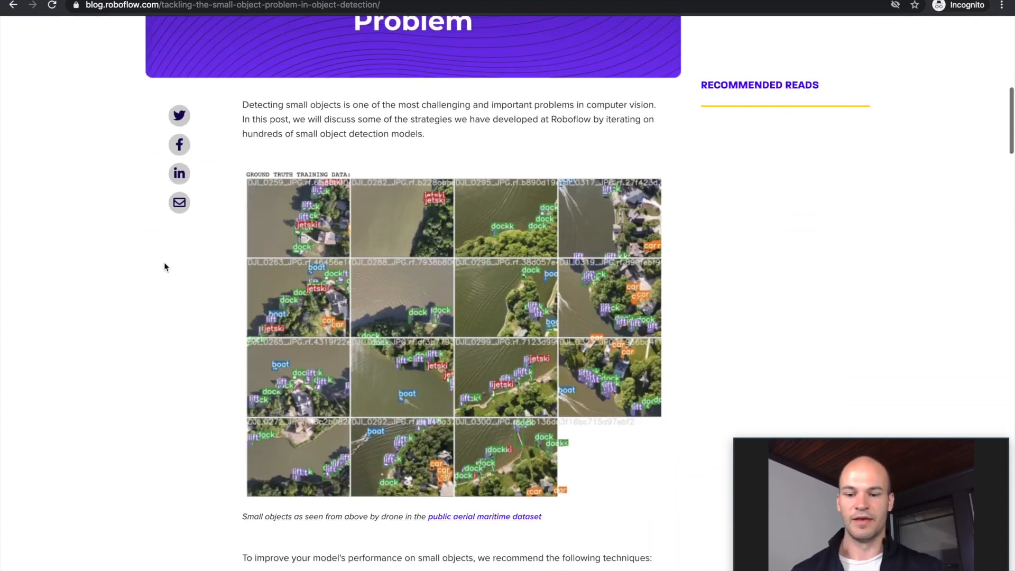
scroll(down, 3)
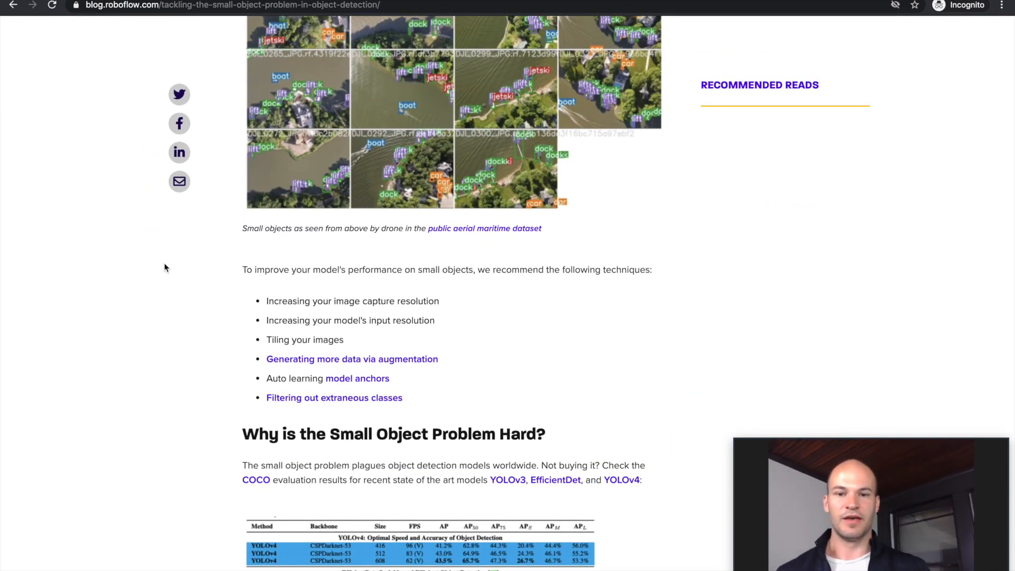